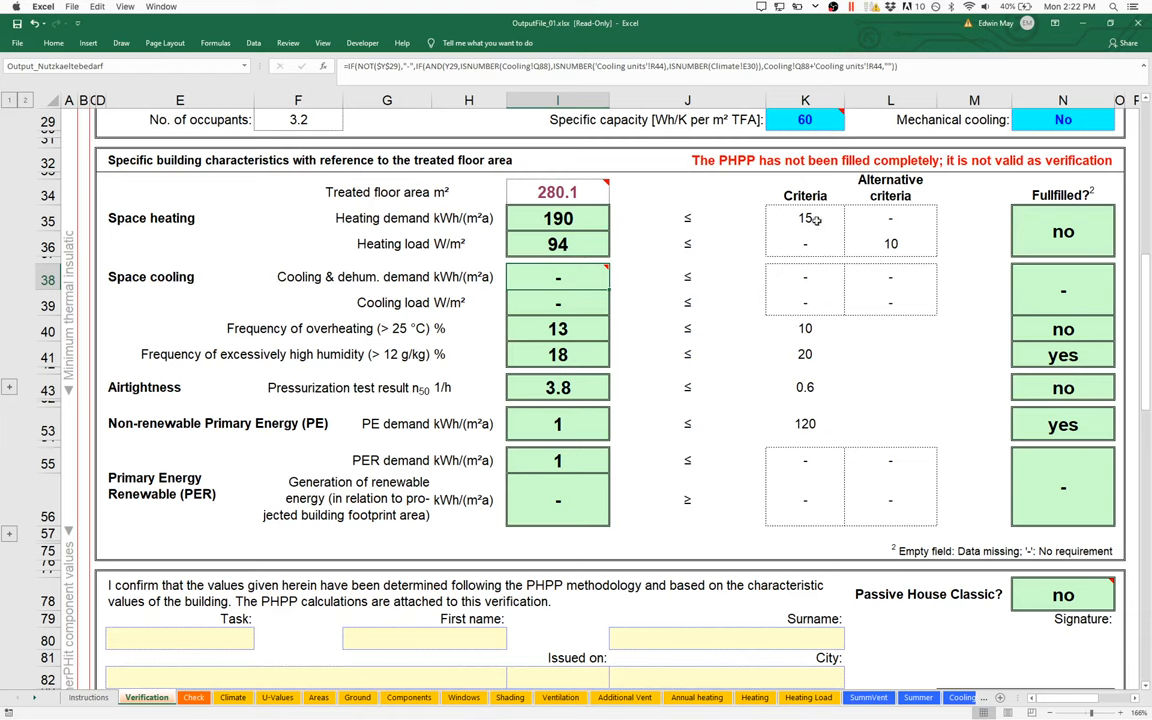
Step: Check the heating demand criterion of 15 and its formula, selecting the PE and PER rows
left_click(805, 218)
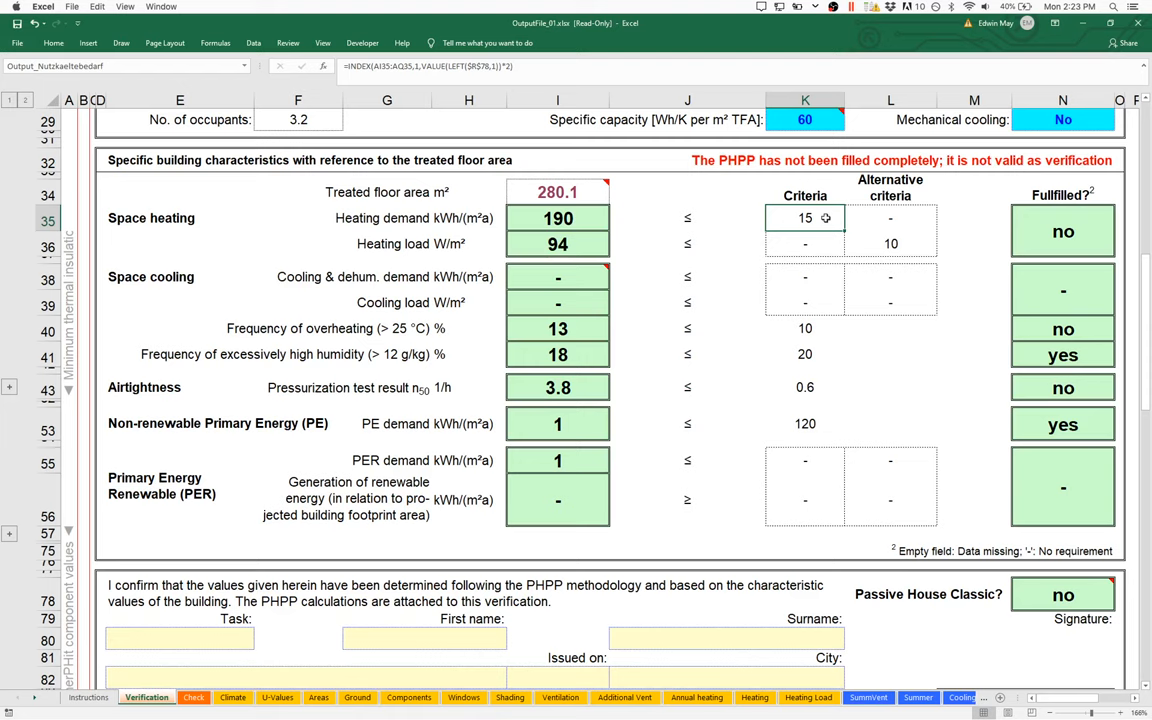
left_click(557, 277)
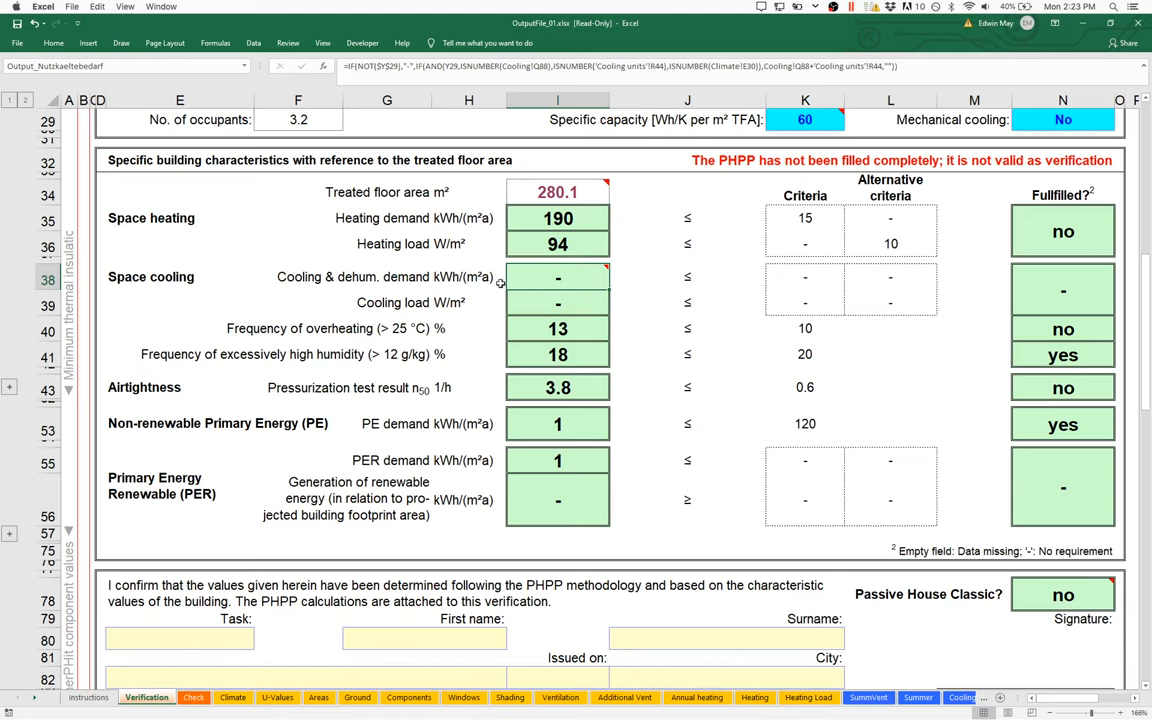
mouse_move(495, 390)
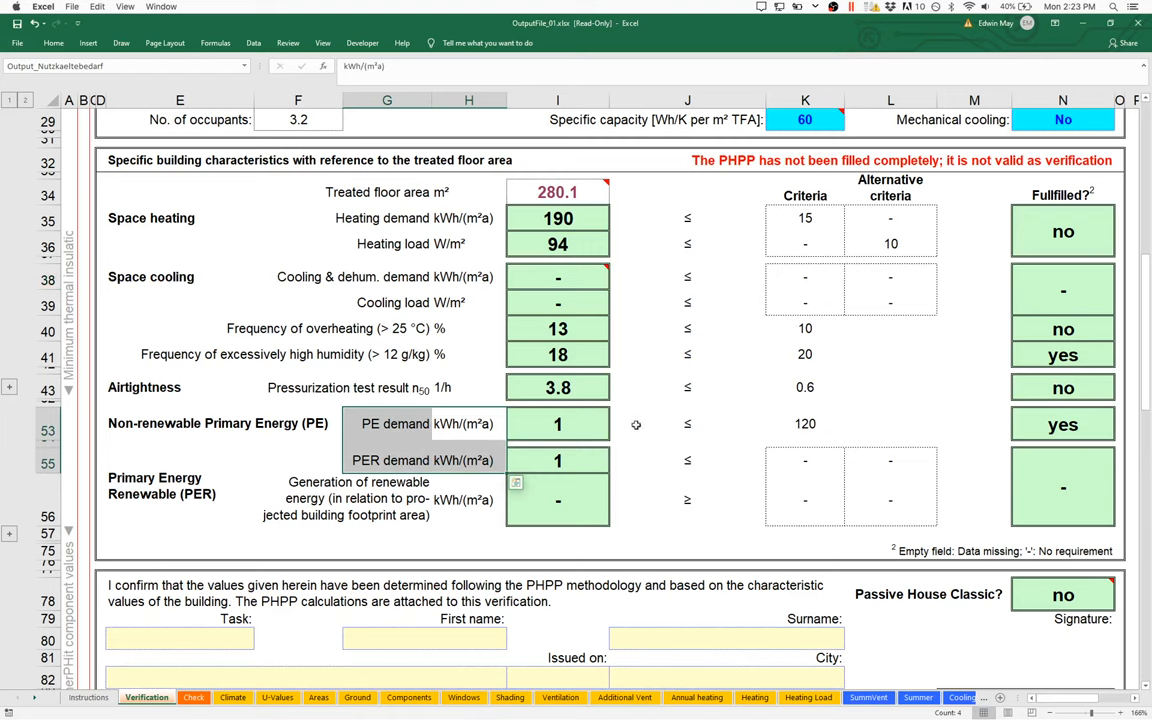
left_click(687, 423)
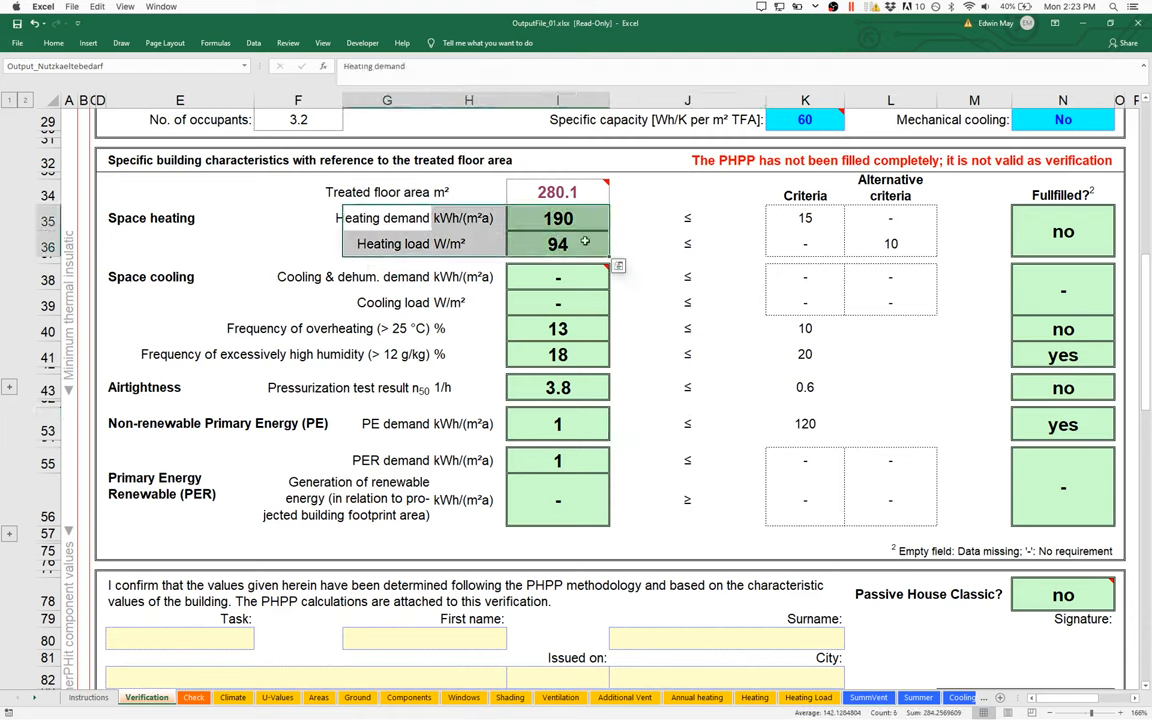
mouse_move(654, 240)
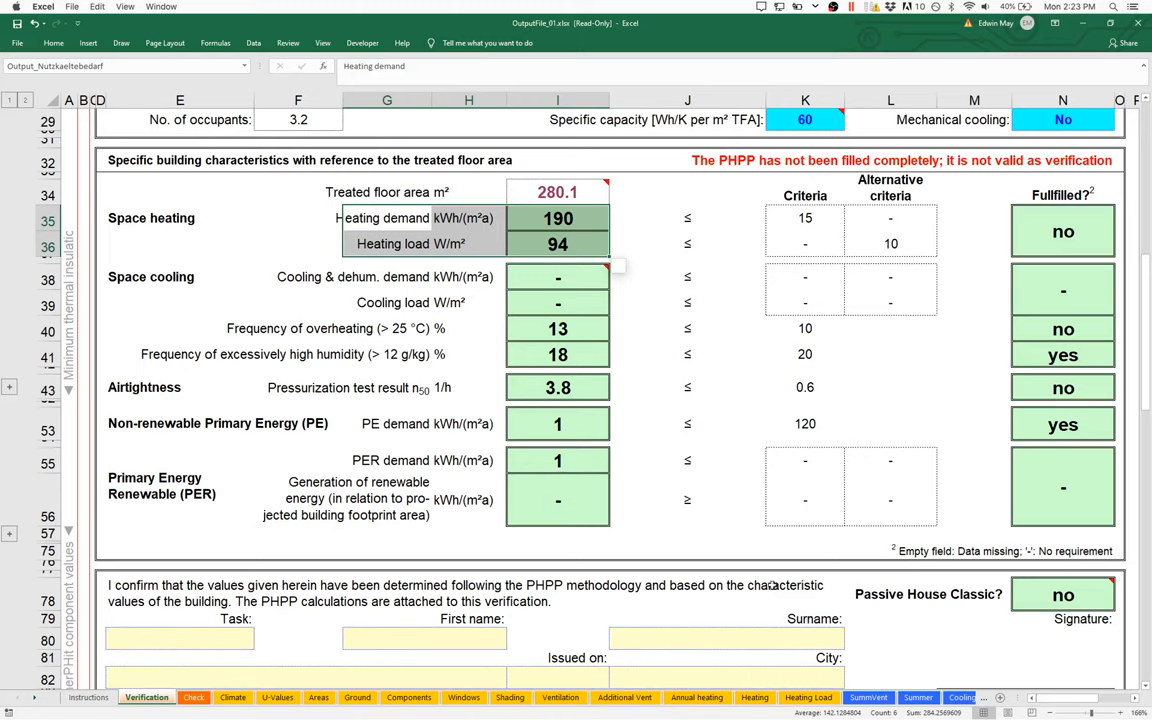
Step: Show the Heating sheet scrolled down to the energy balance heating chart
left_click(754, 697)
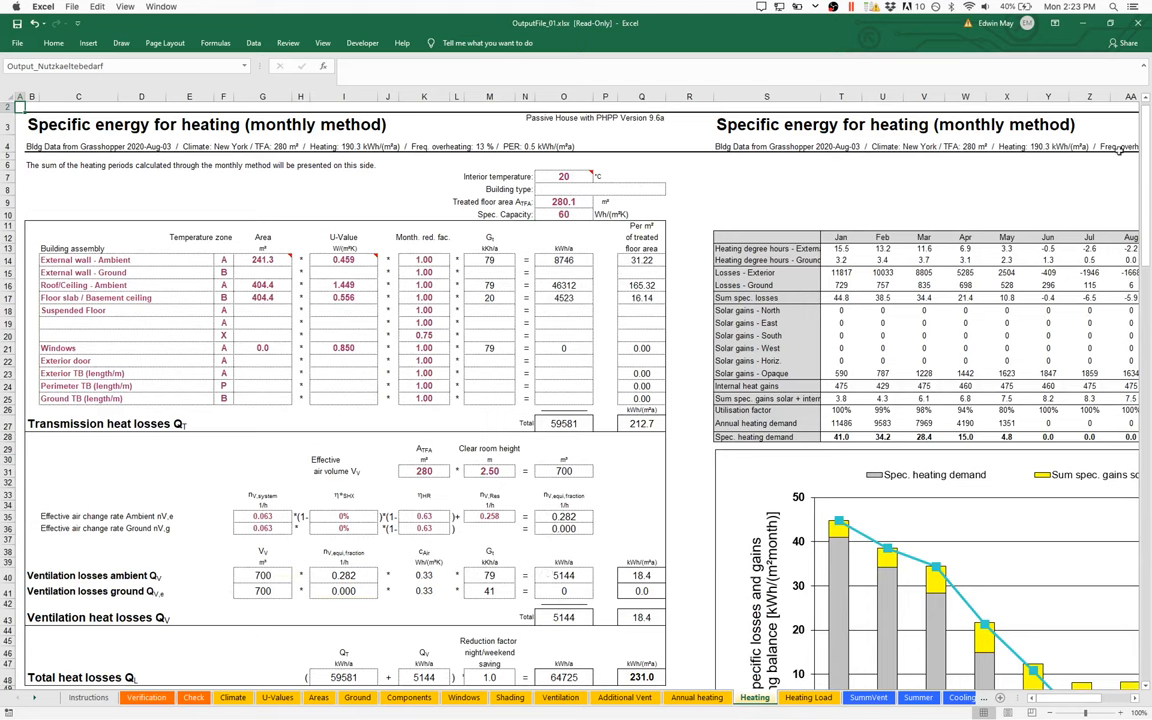
scroll("down", 3)
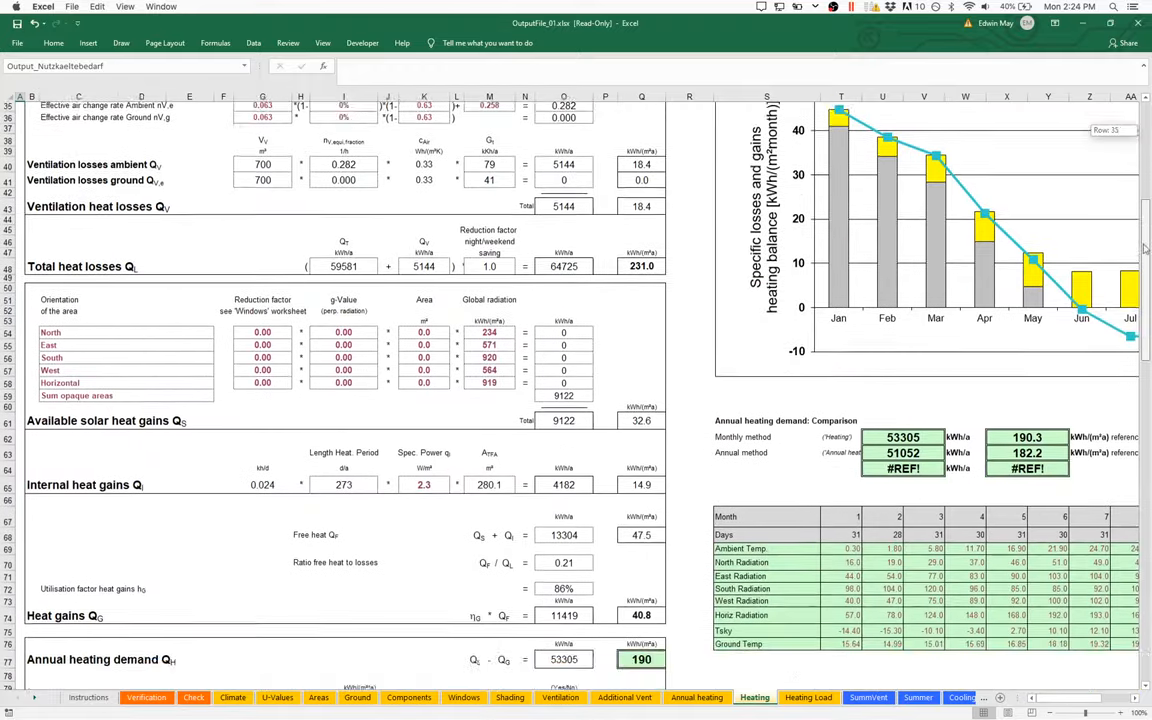
scroll("down", 3)
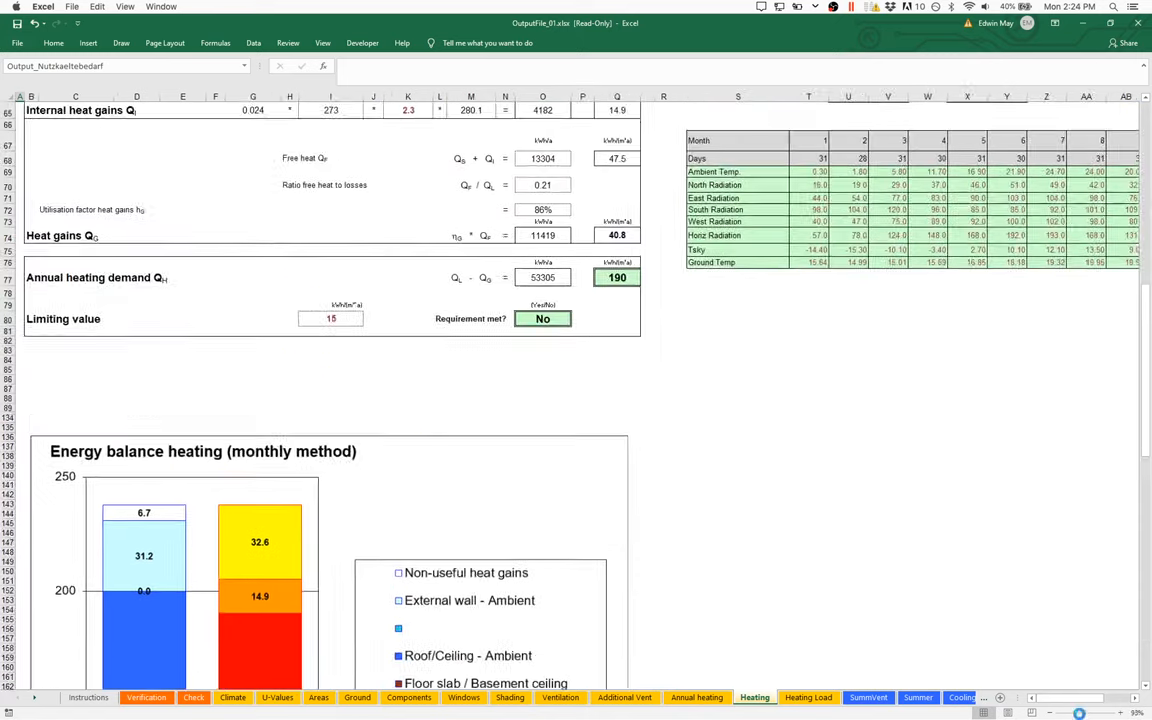
scroll("down", 3)
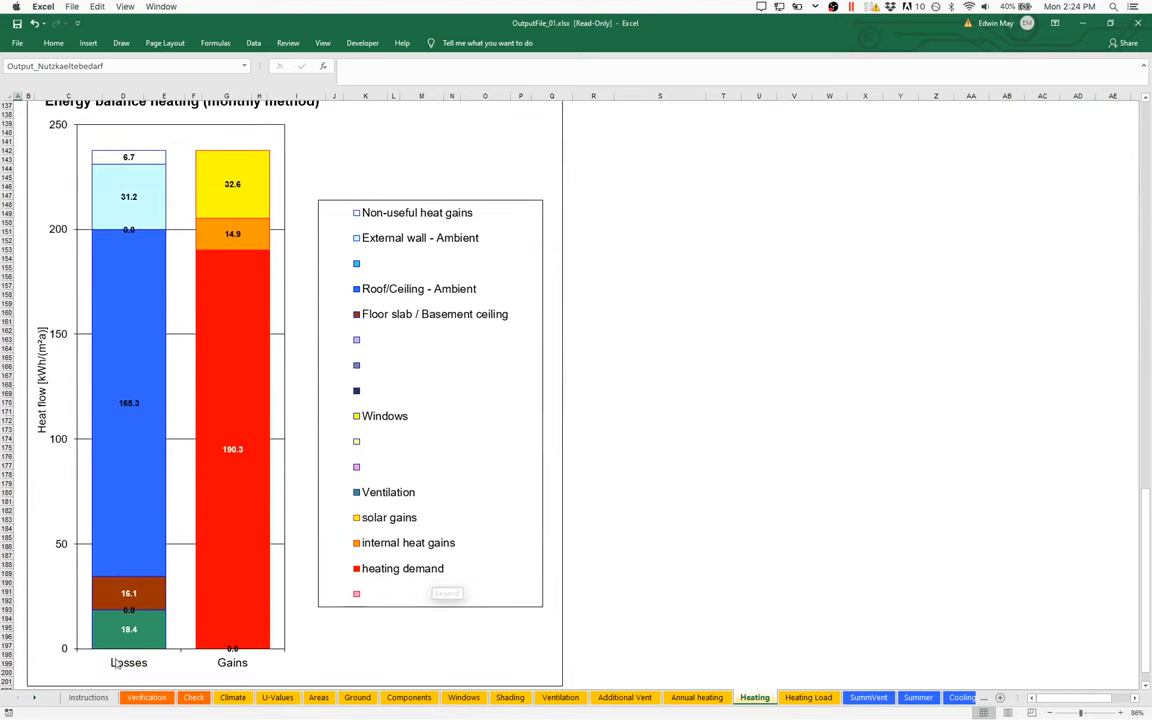
mouse_move(233, 650)
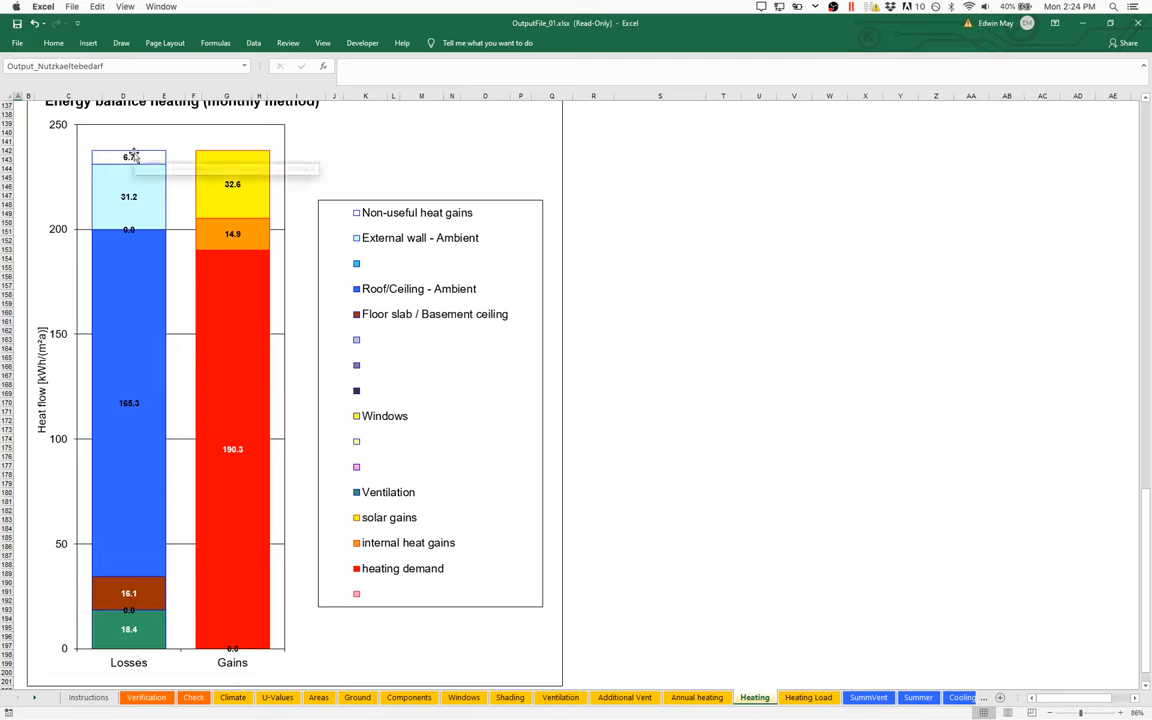
mouse_move(252, 256)
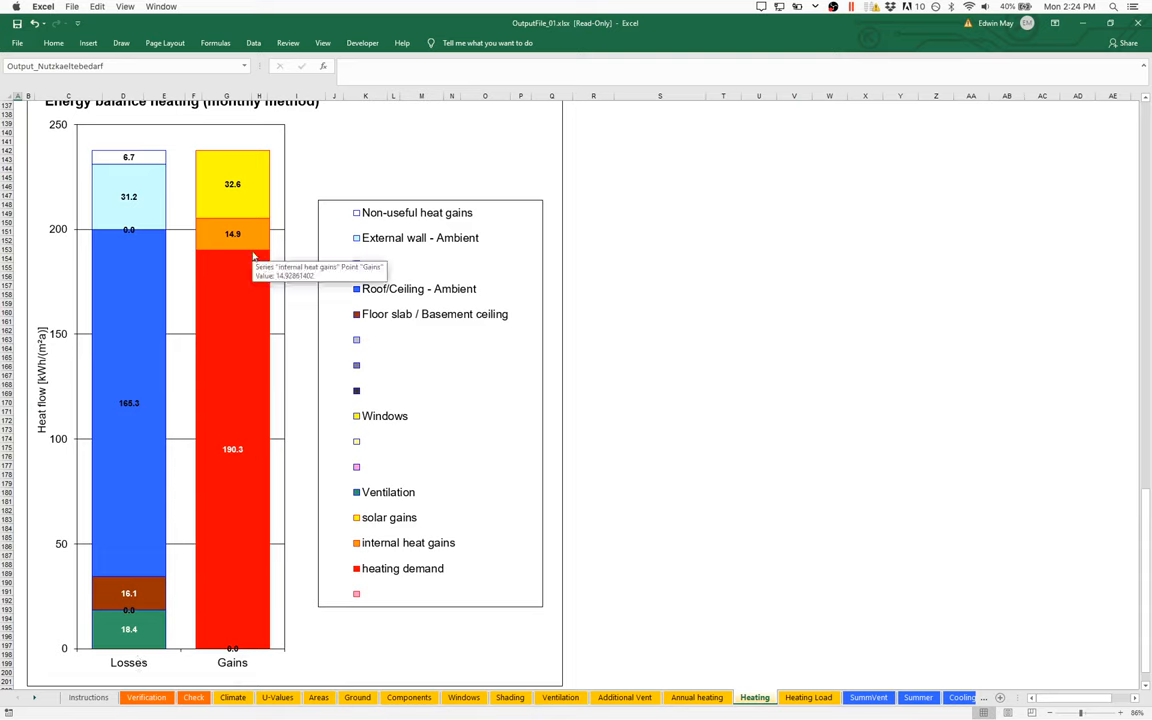
mouse_move(240, 440)
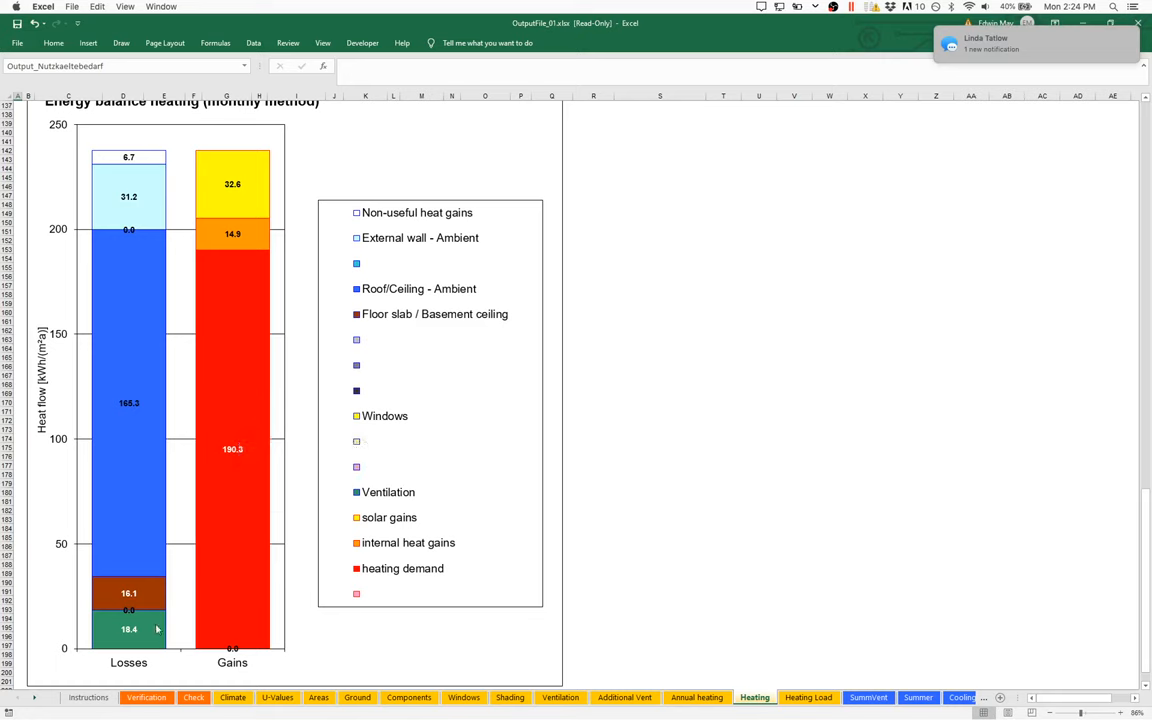
mouse_move(150, 632)
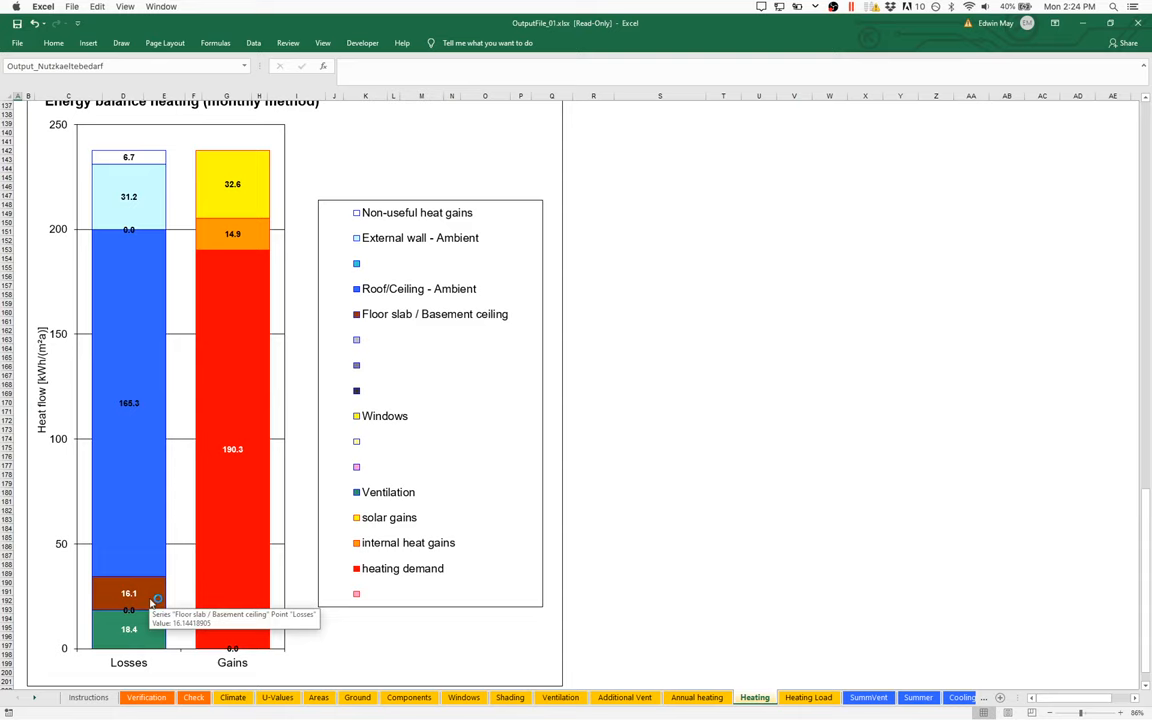
mouse_move(147, 423)
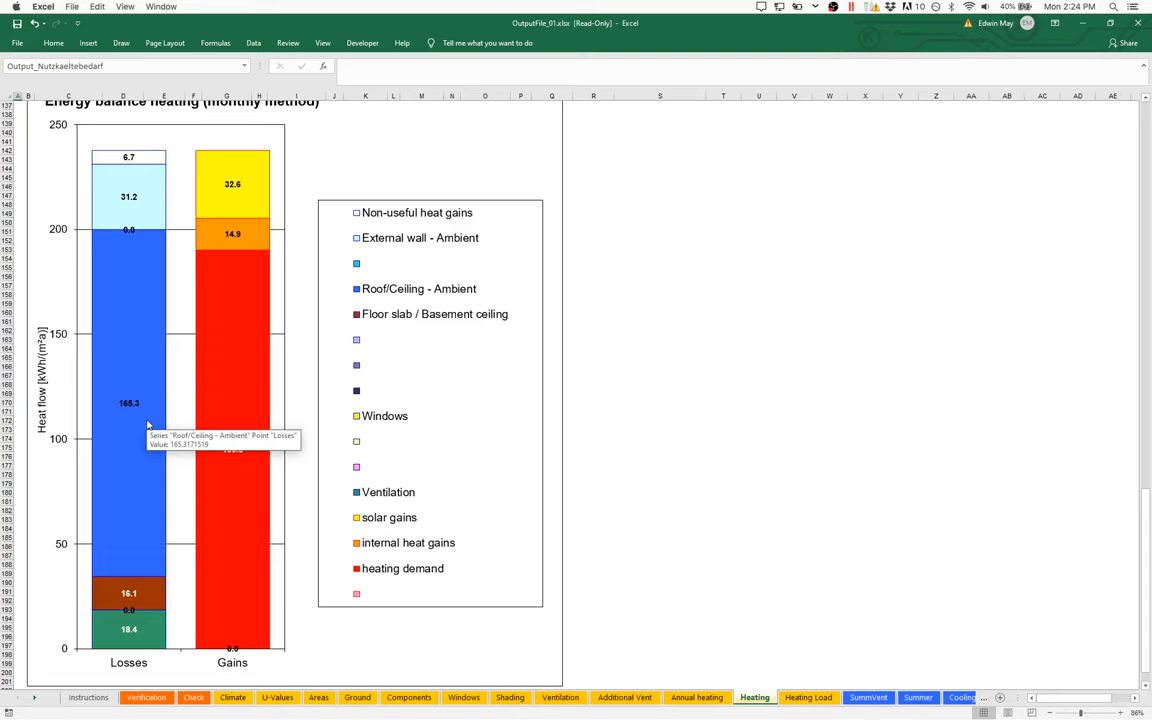
mouse_move(152, 383)
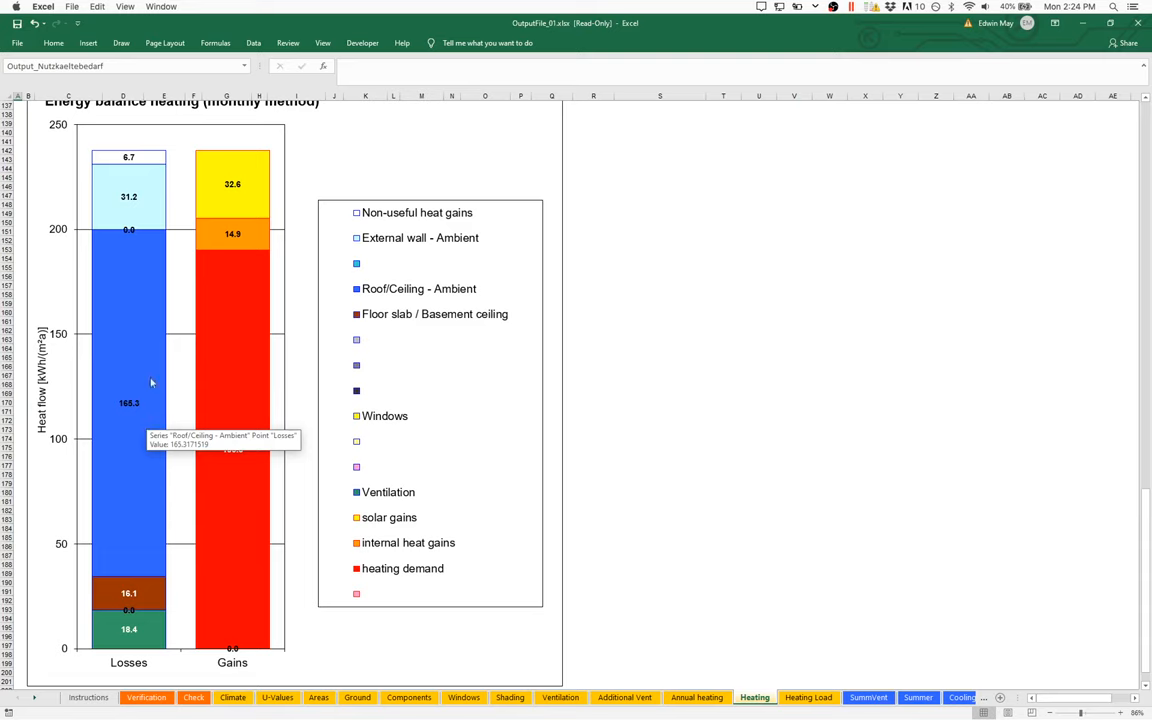
mouse_move(148, 210)
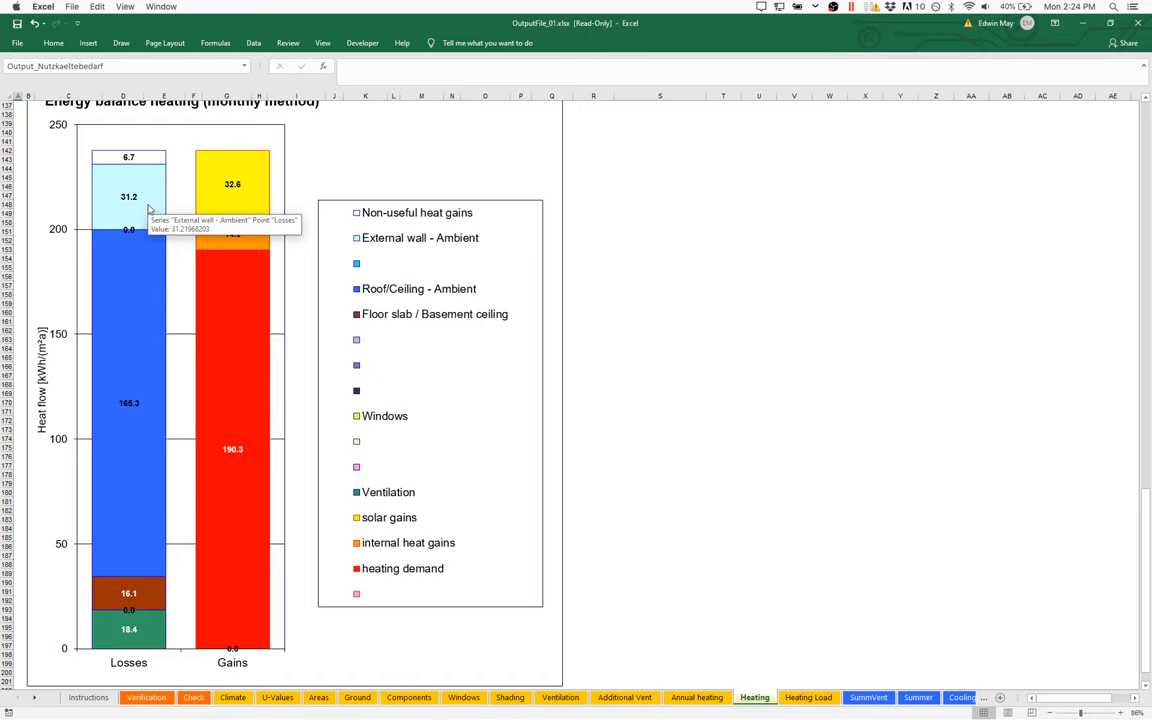
mouse_move(70, 393)
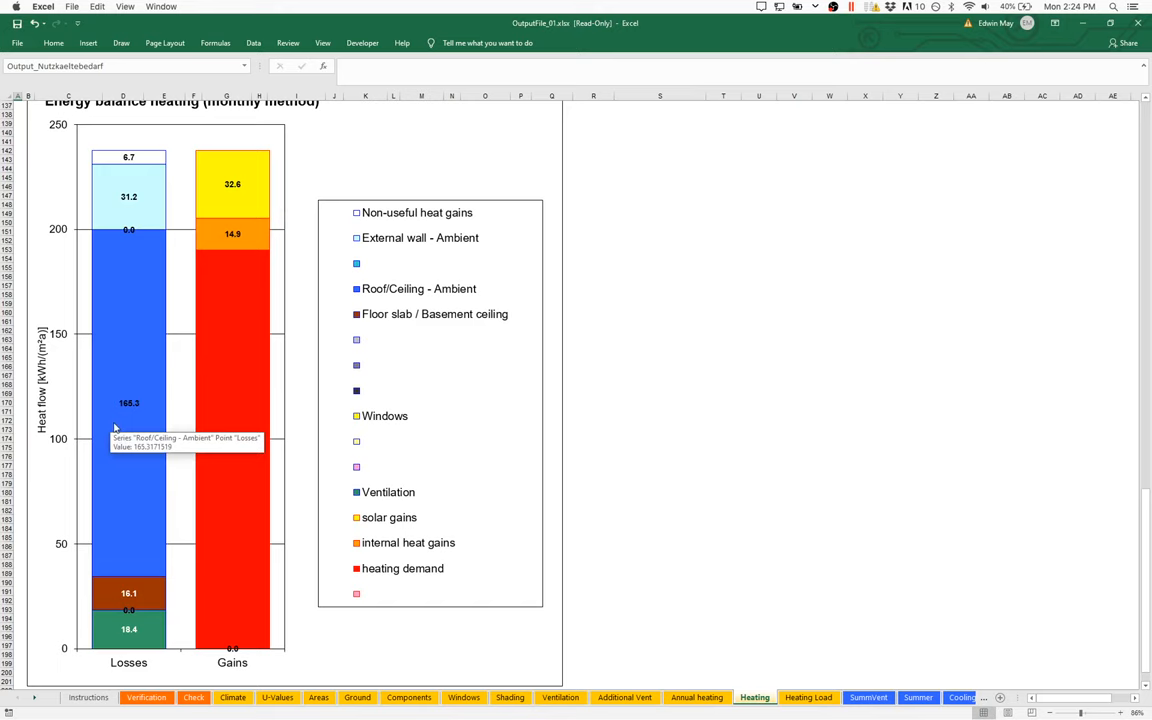
mouse_move(140, 445)
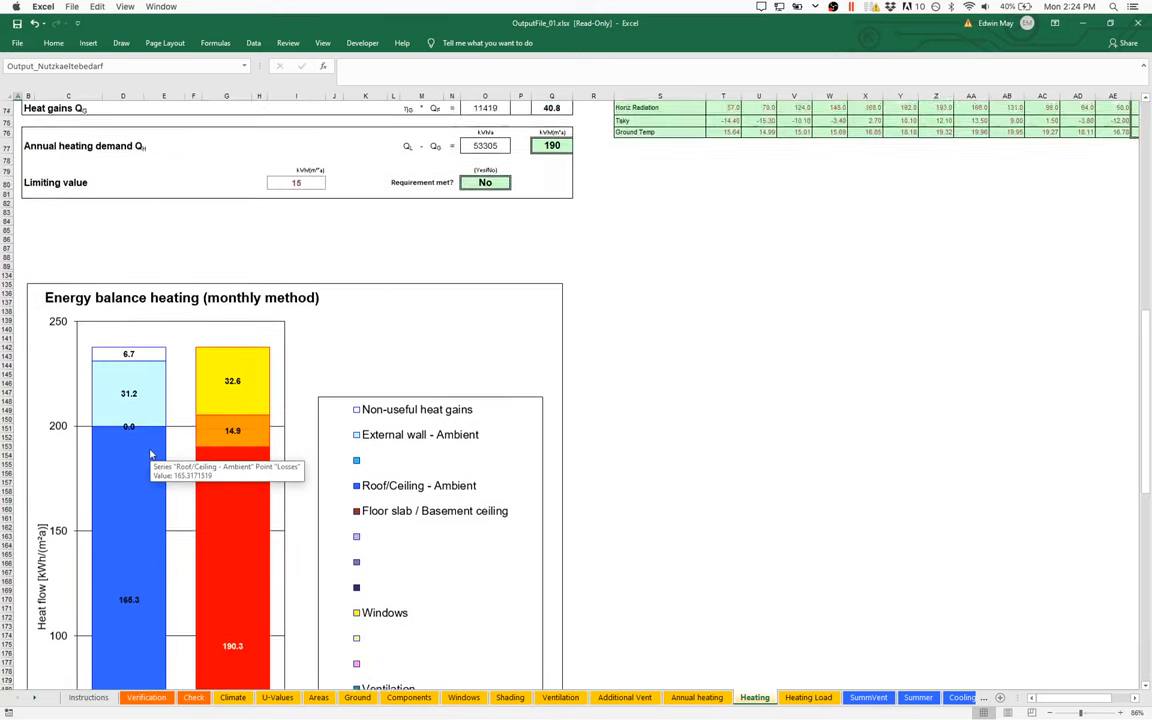
Step: Enter 1.449 as the Roof/Ceiling - Ambient U-value in row 16
scroll("up", 3)
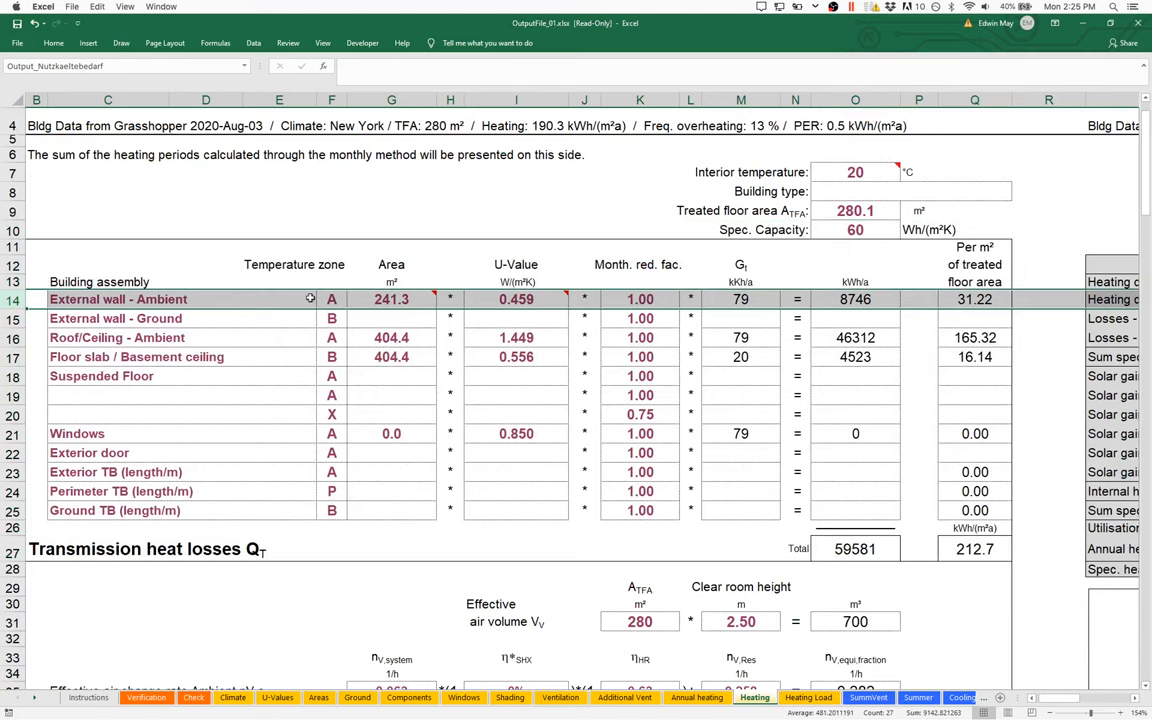
mouse_move(565, 318)
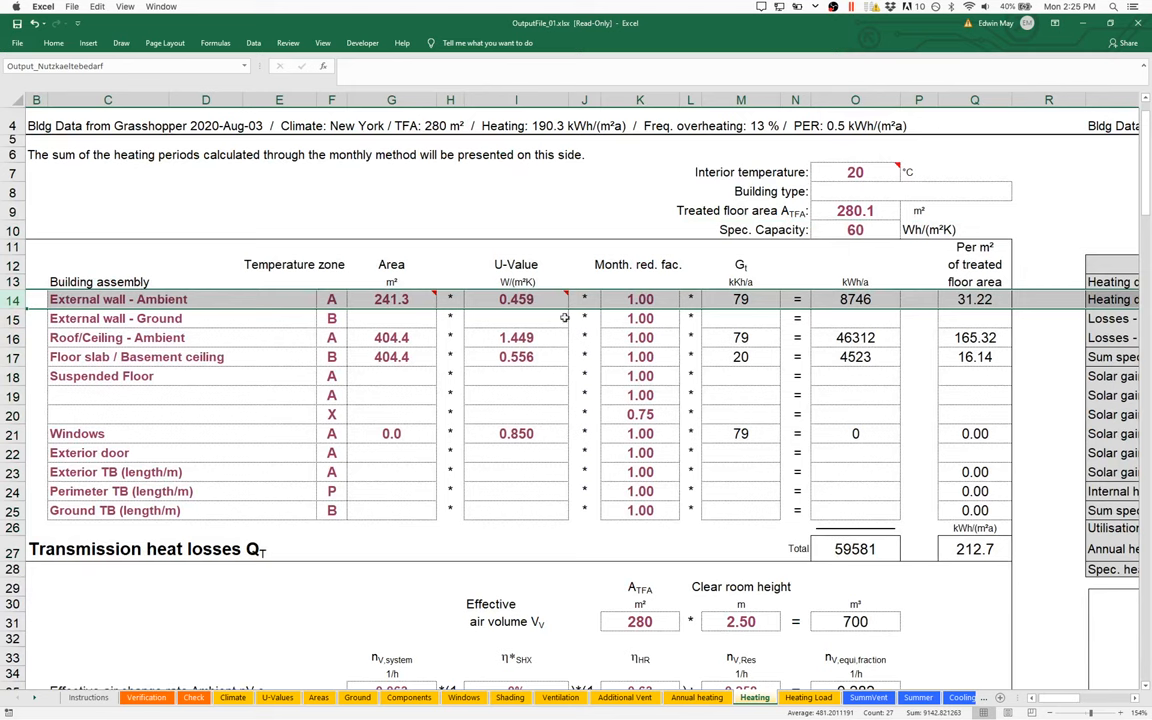
mouse_move(522, 317)
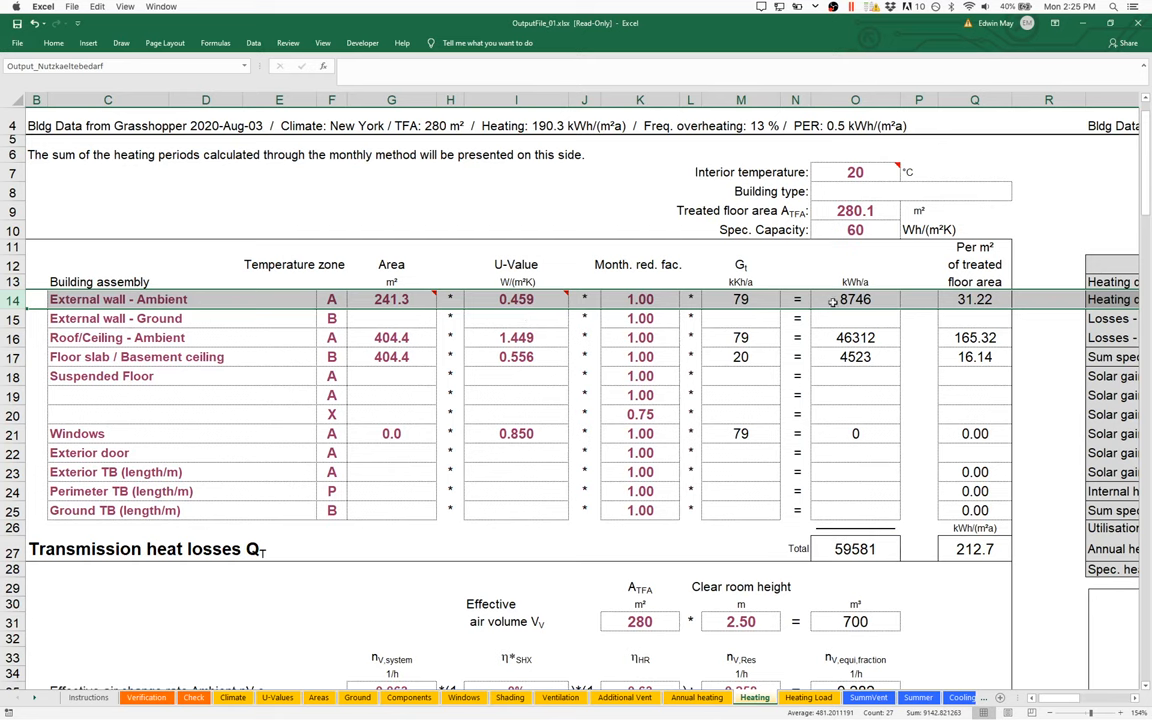
mouse_move(883, 324)
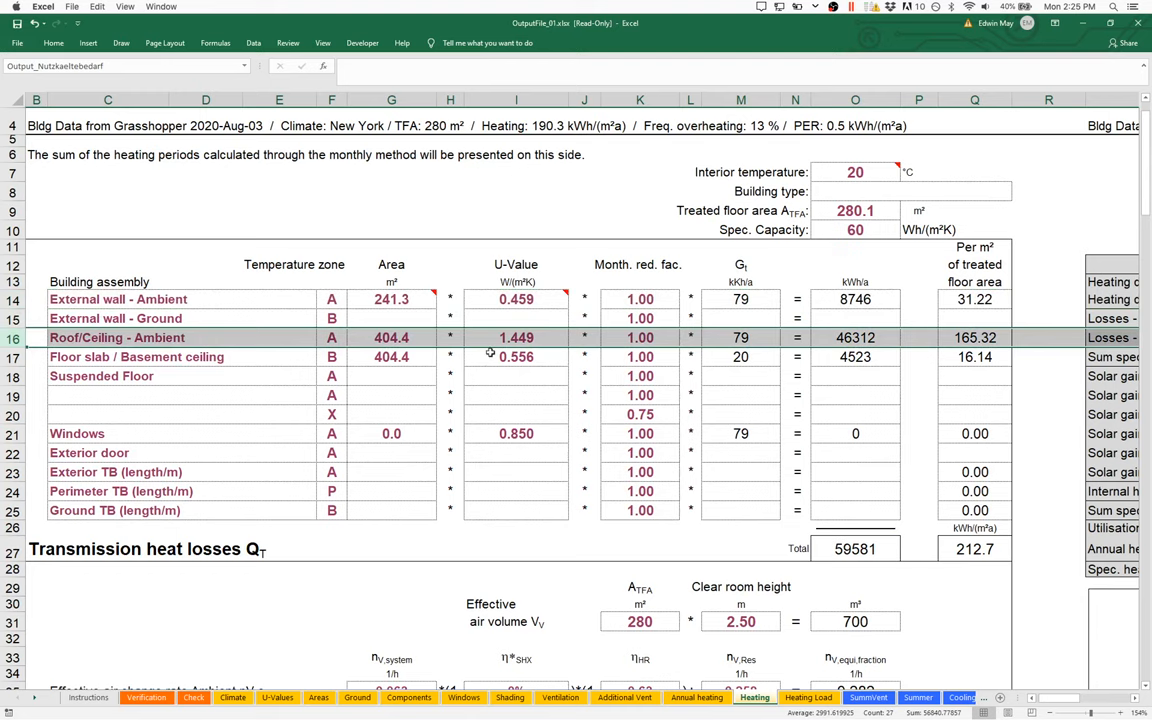
mouse_move(482, 356)
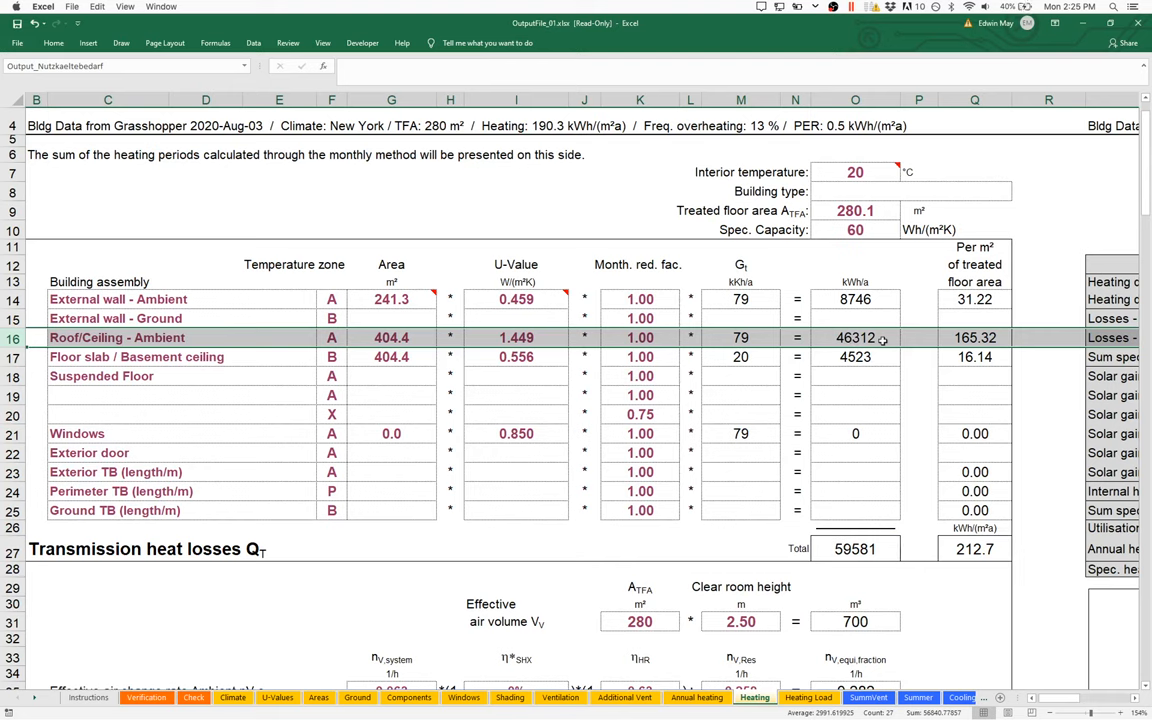
mouse_move(477, 366)
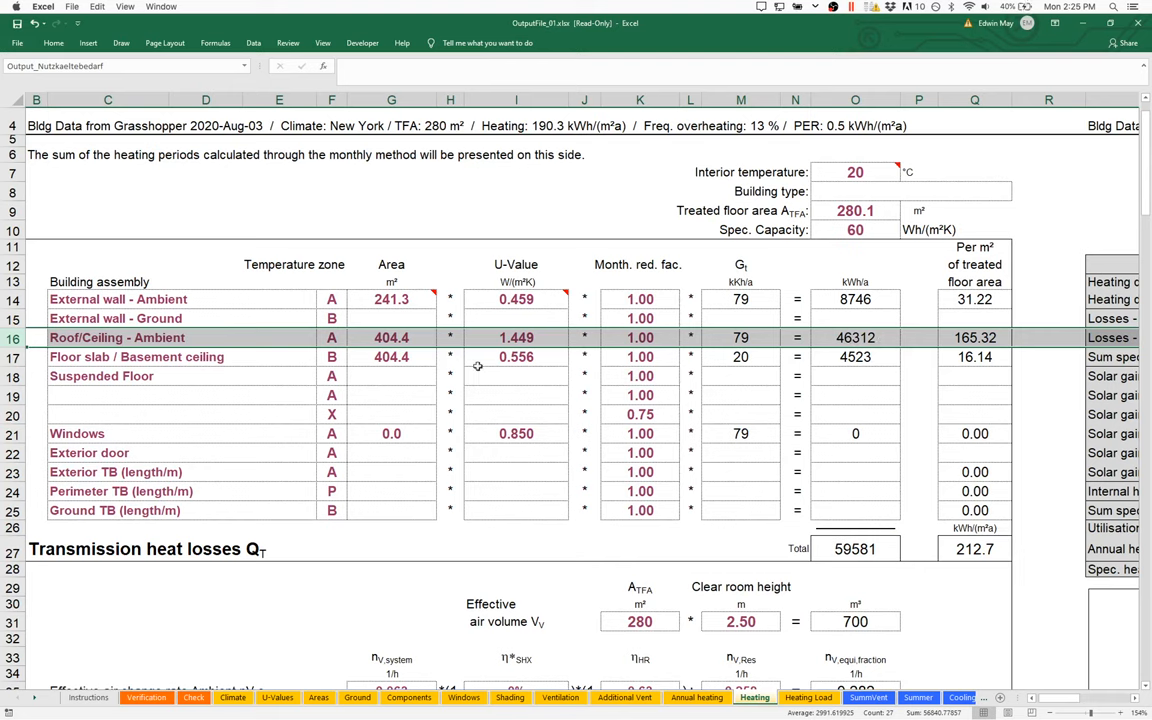
mouse_move(512, 378)
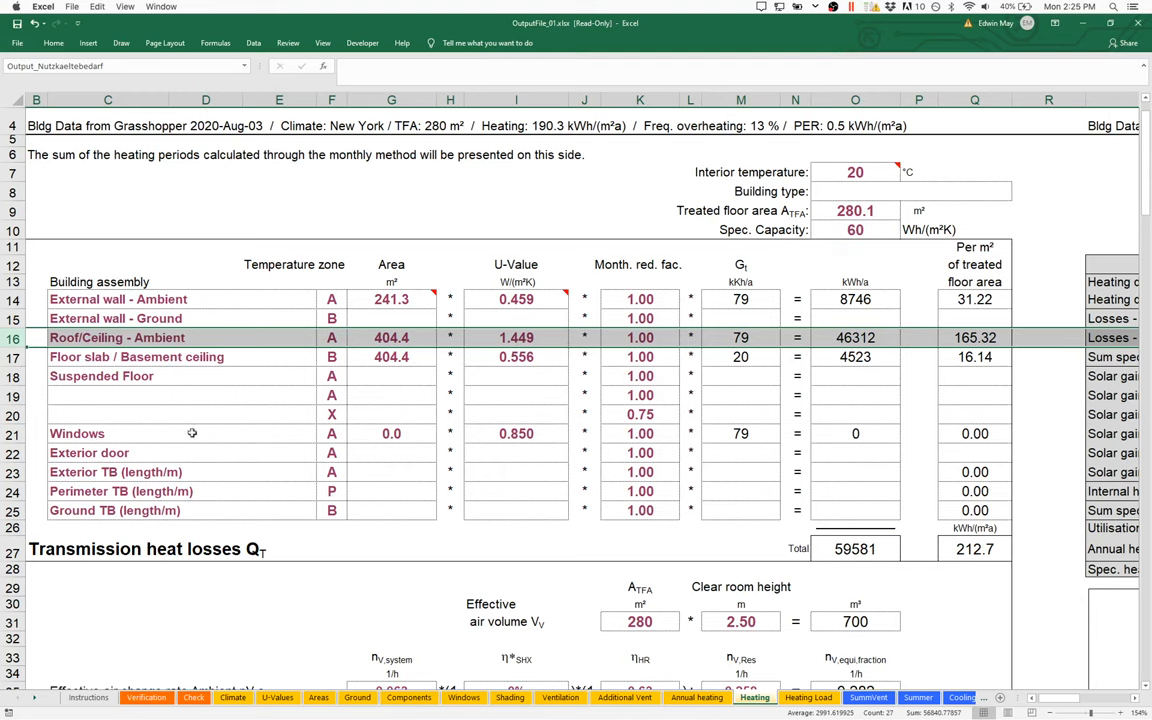
mouse_move(143, 472)
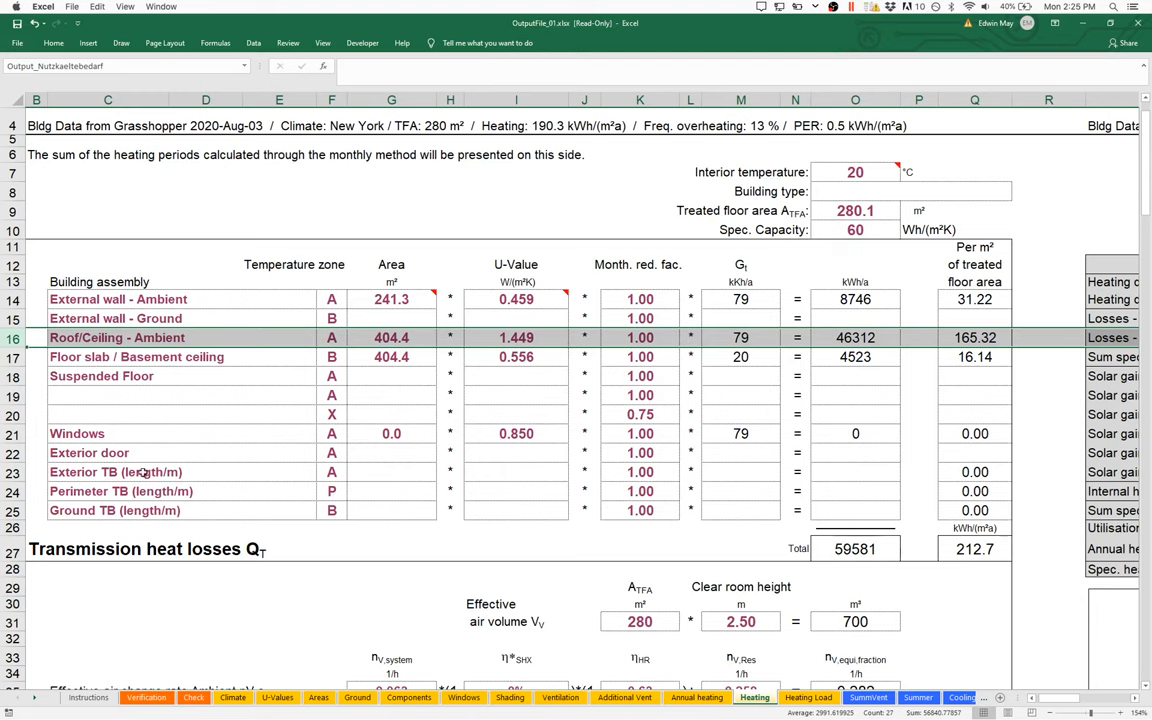
mouse_move(123, 498)
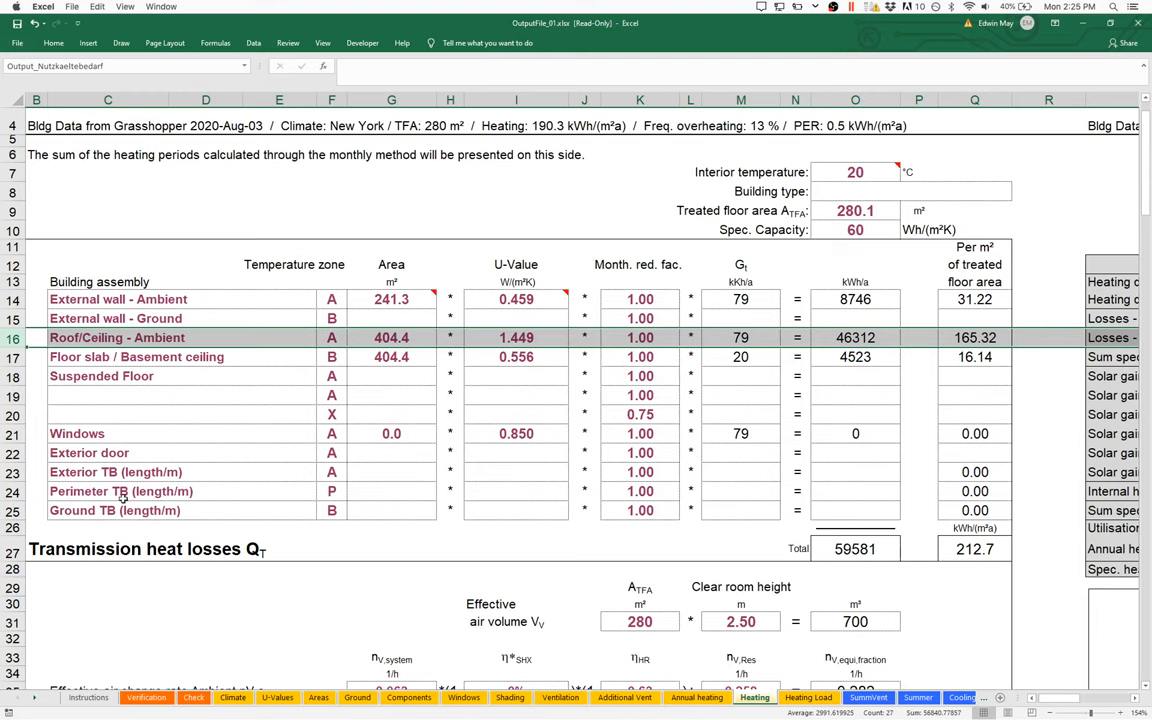
mouse_move(391, 278)
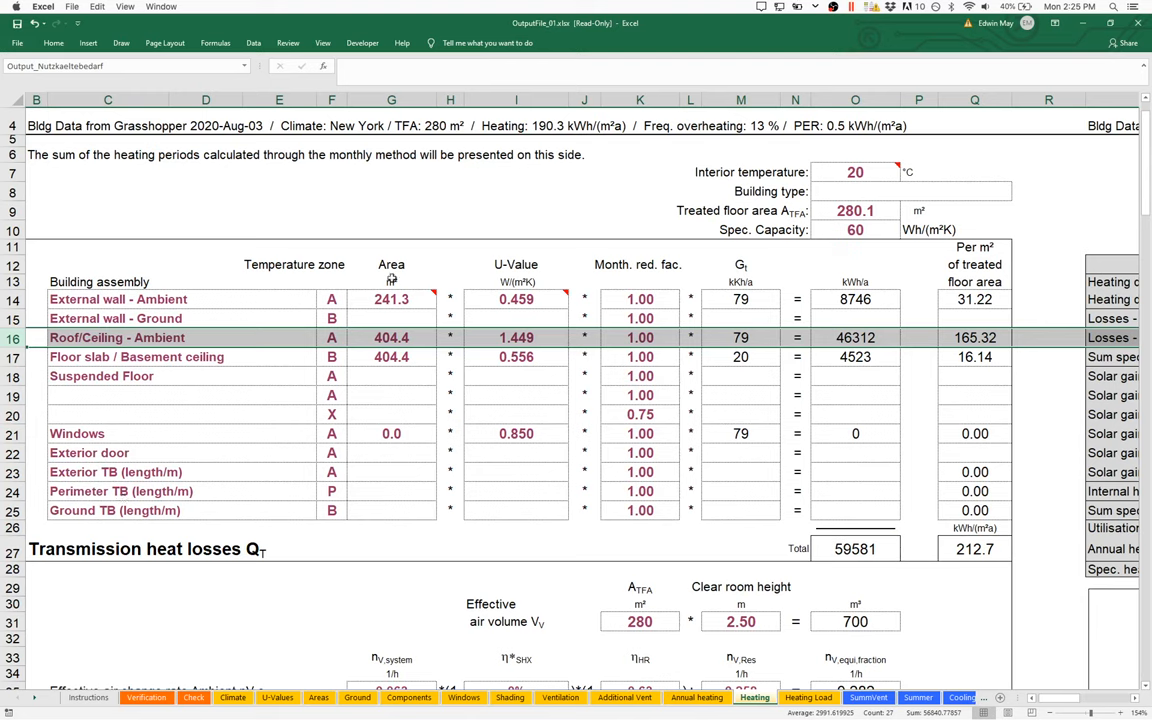
mouse_move(538, 311)
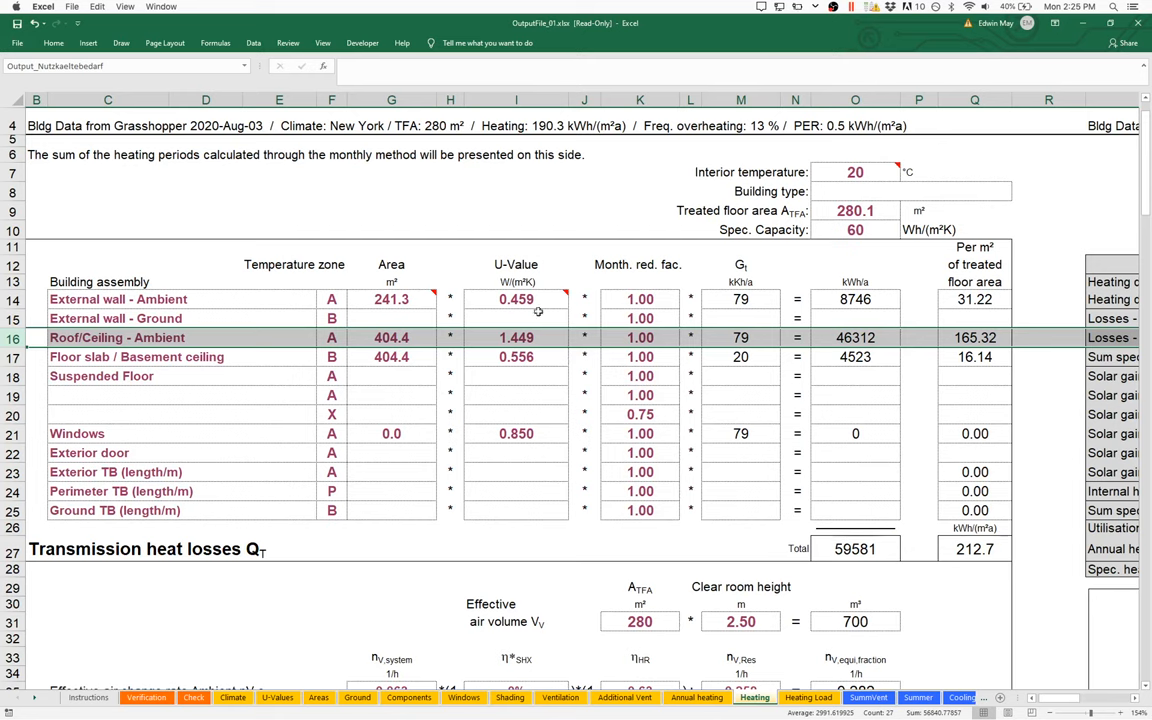
mouse_move(502, 338)
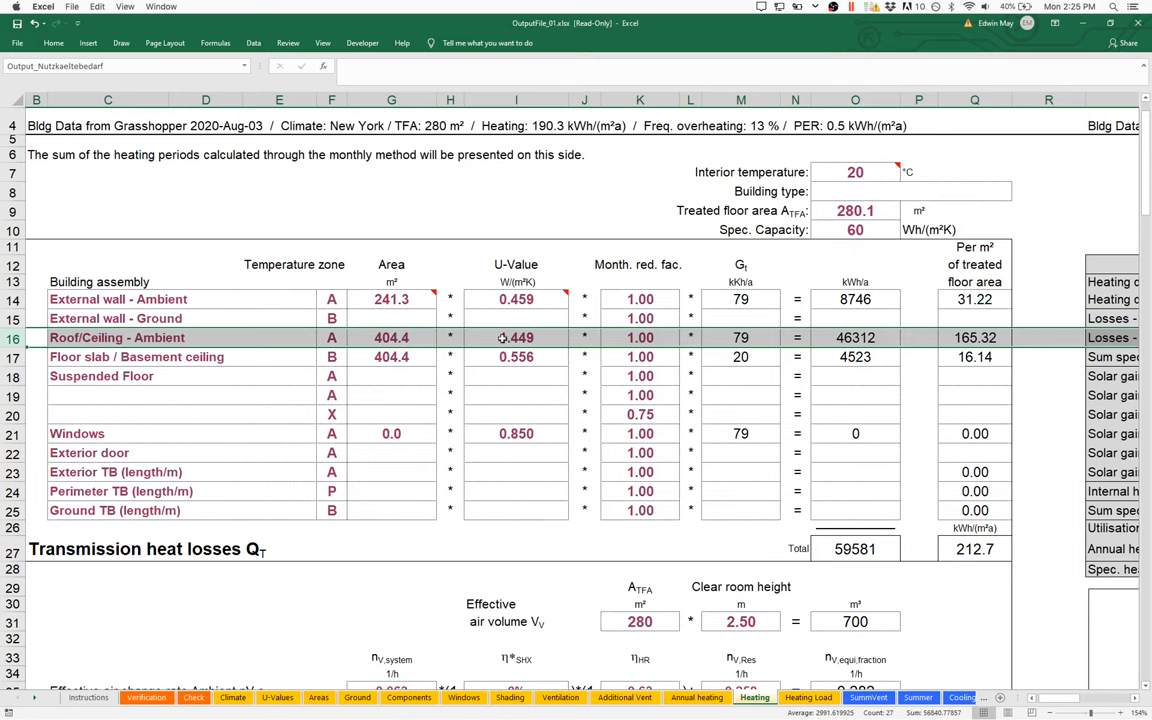
type("1.449")
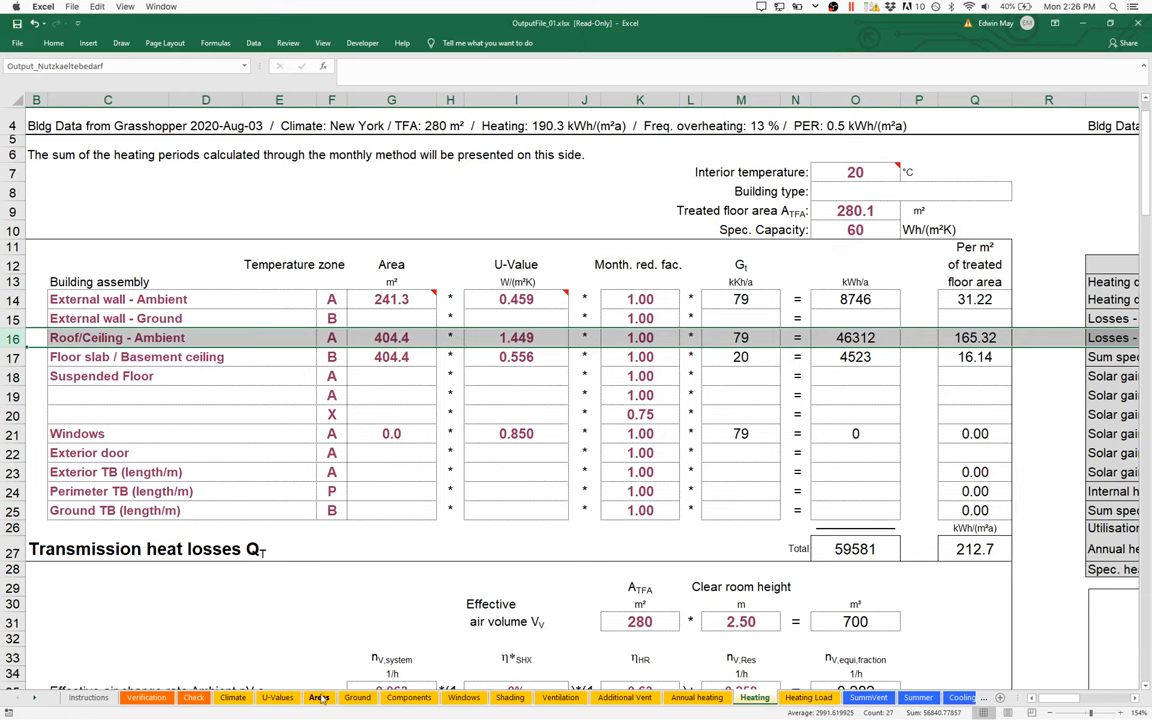
Step: Show the Areas sheet scrolled down to the Area input table
left_click(319, 697)
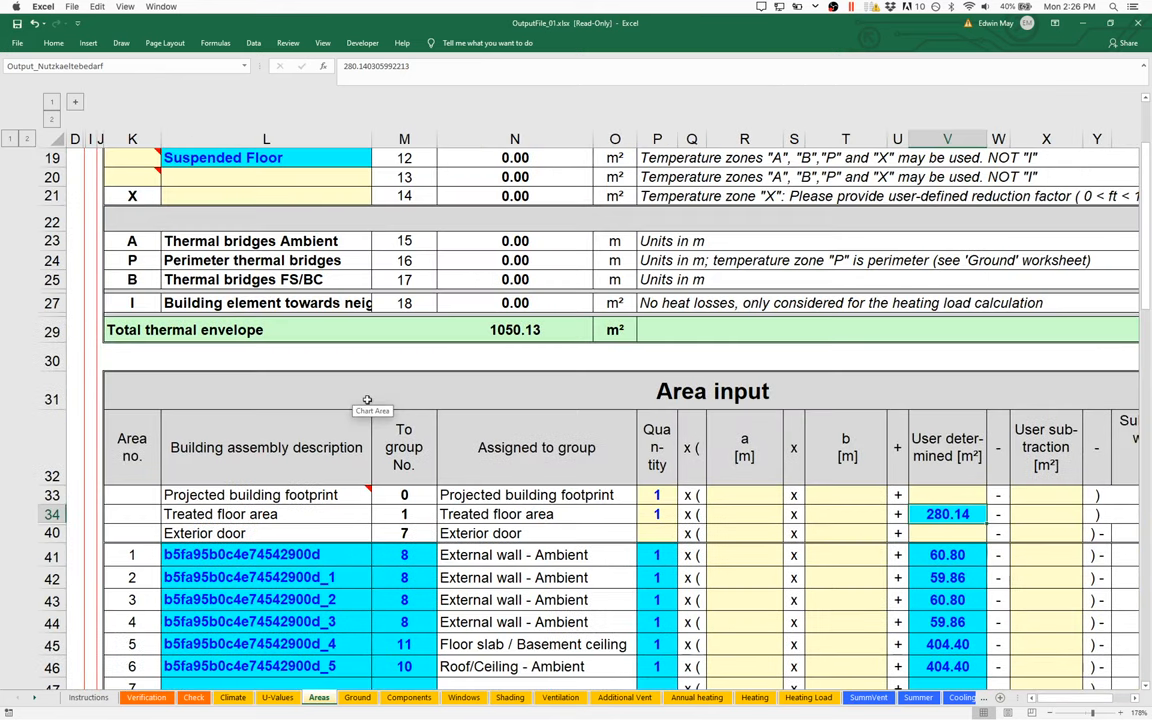
scroll("down", 3)
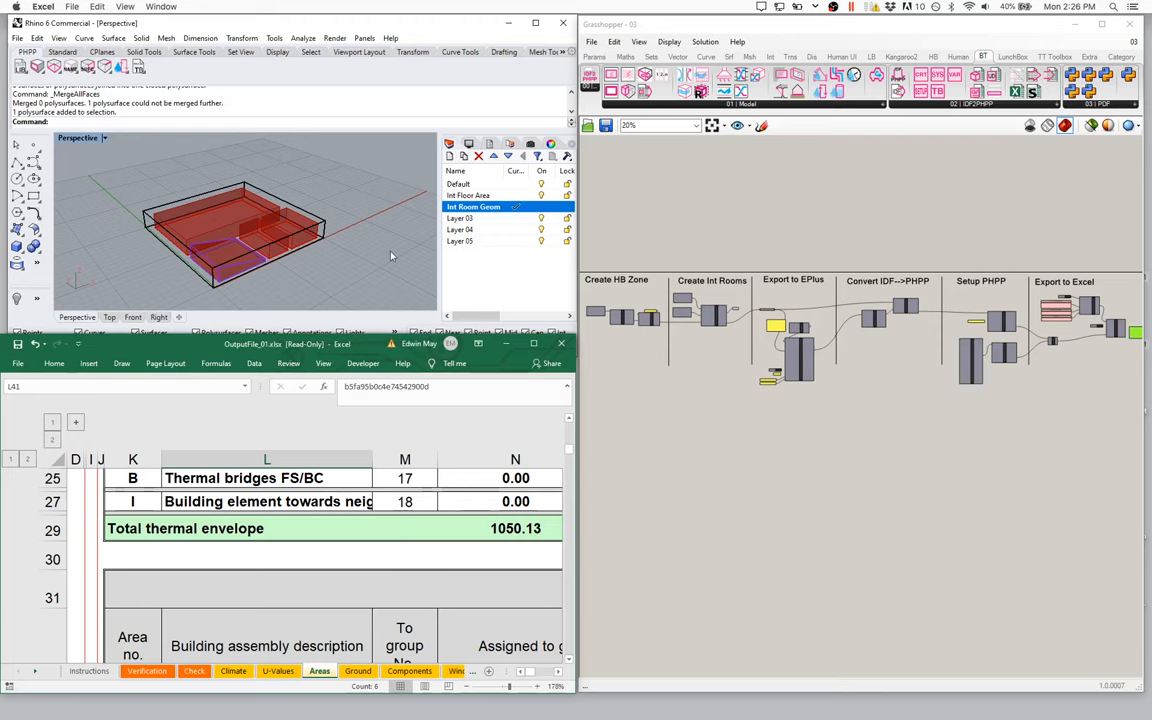
Step: Zoom in on the createHBSrfs component to examine its optional srfName_ input
scroll("down", 3)
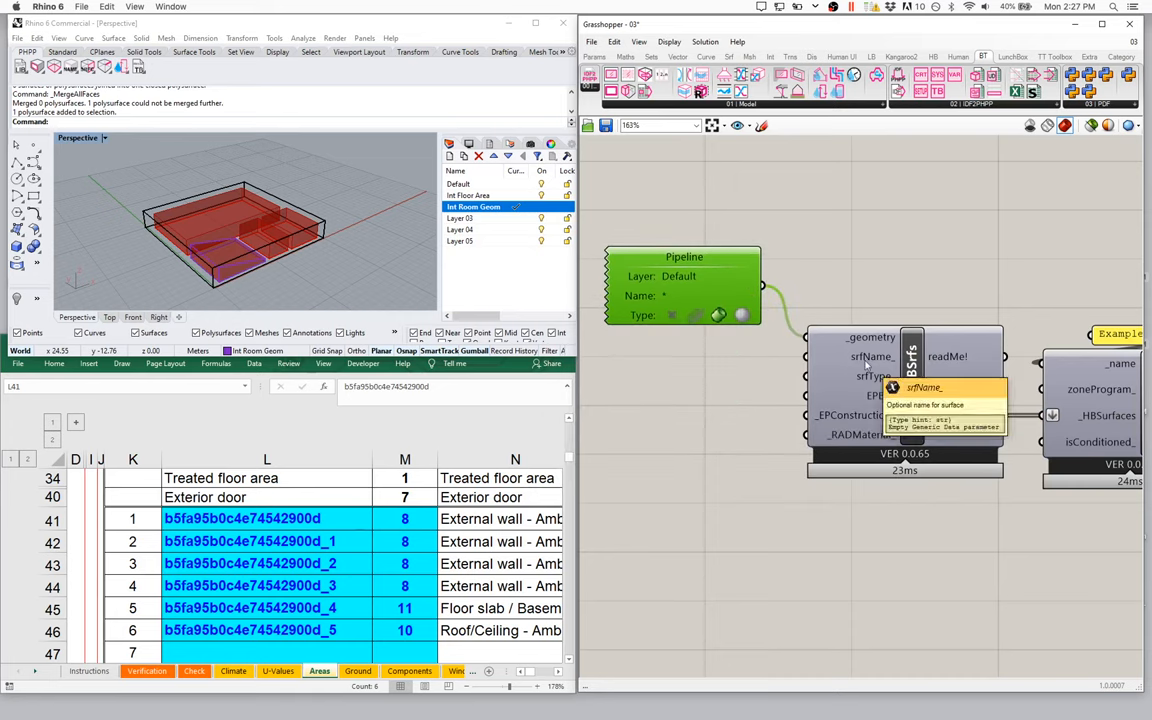
mouse_move(663, 438)
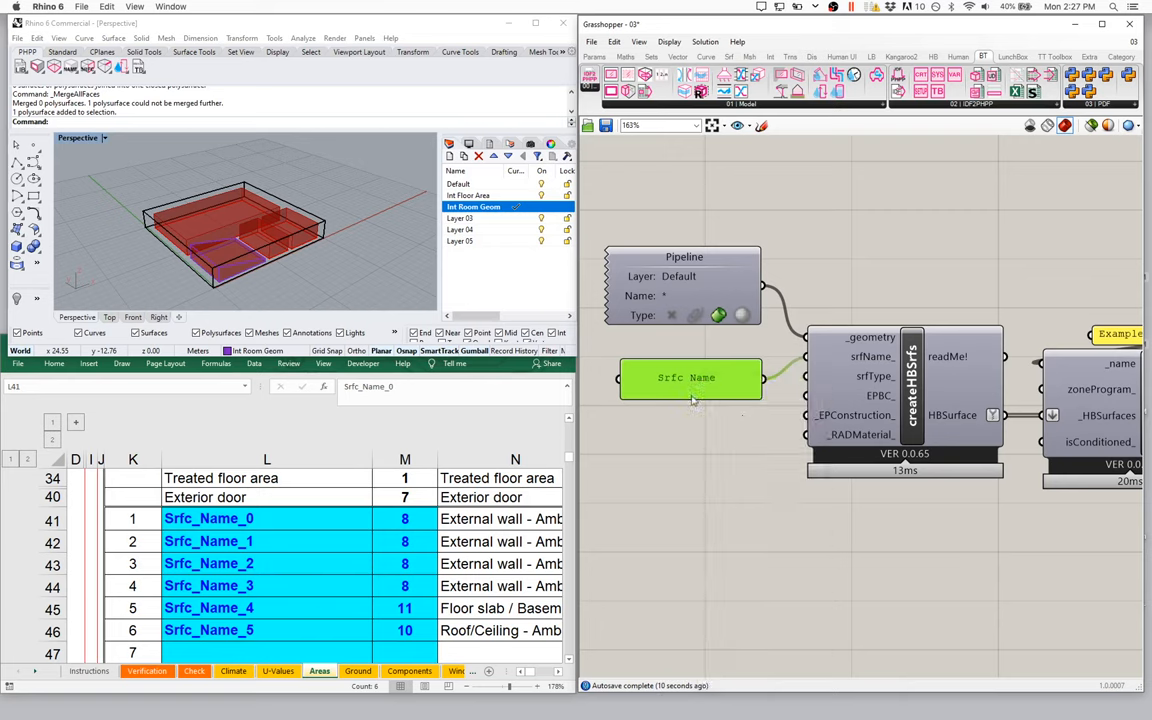
Step: Turn the surface-name panel into a name list including Another, Different One and Last One
double_click(686, 377)
type("Anpothe")
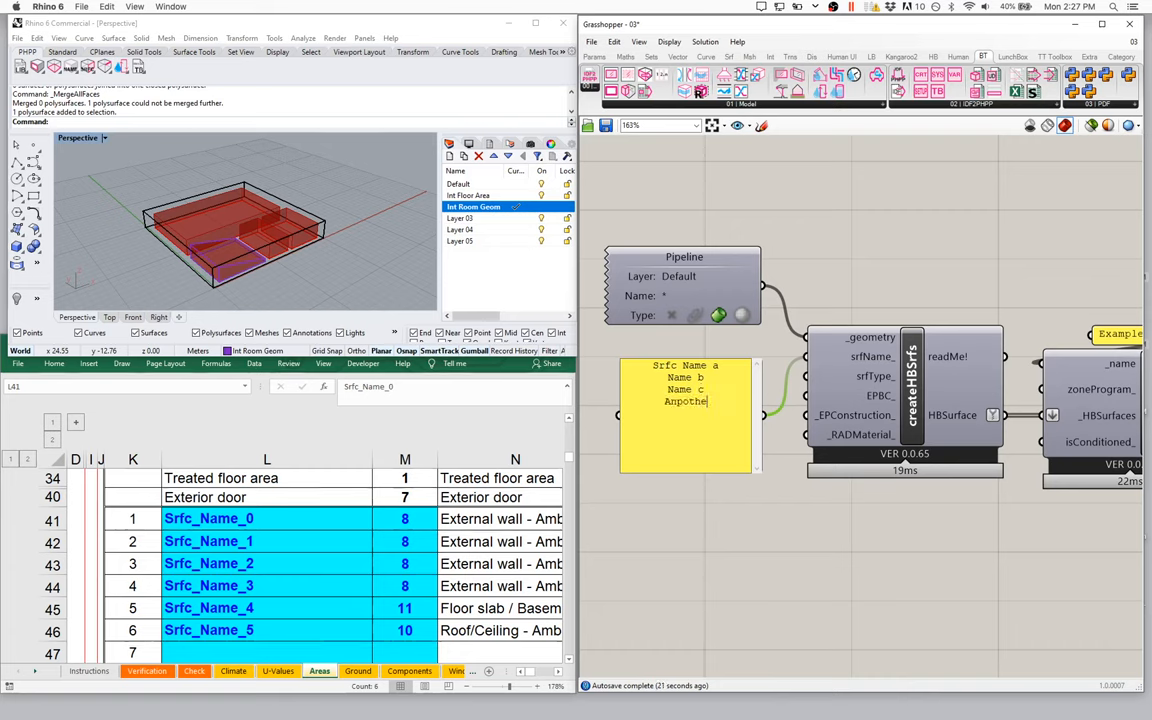
type("Another")
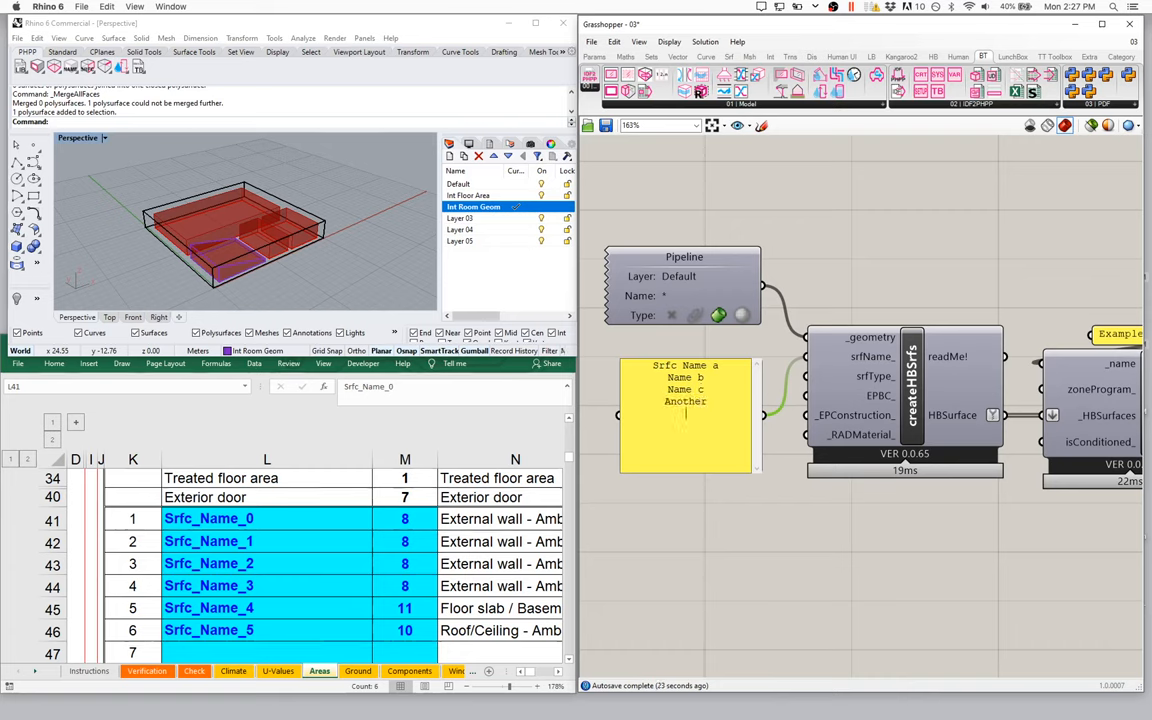
type("Different One")
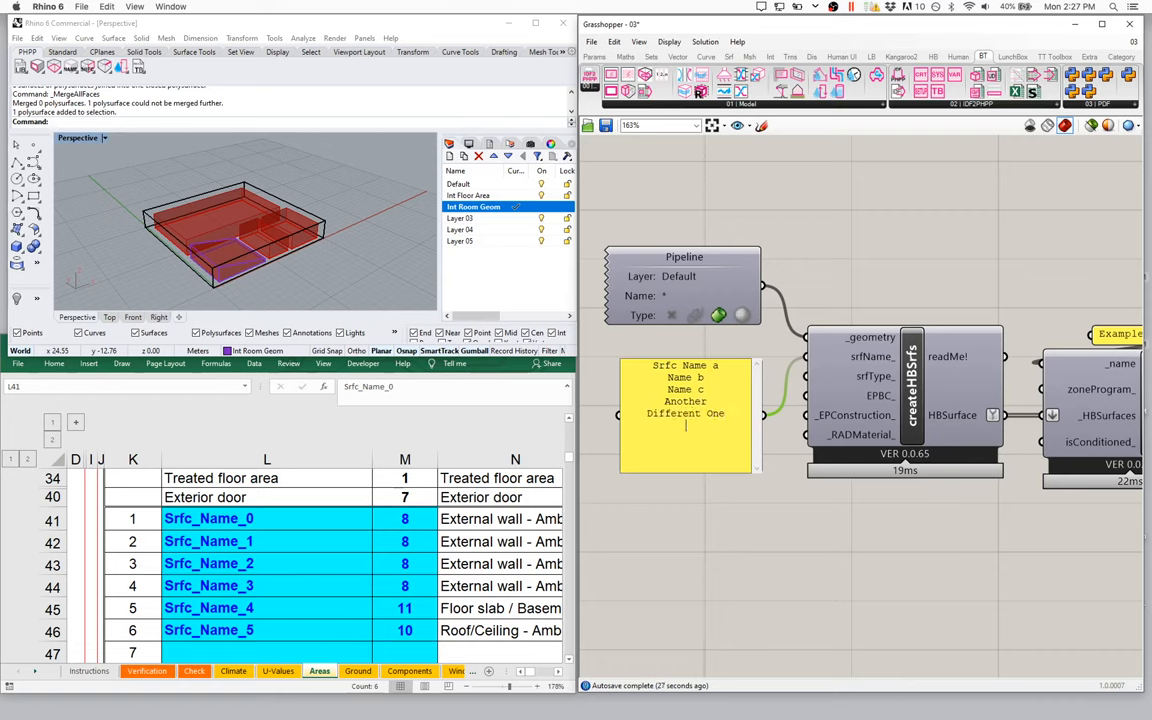
type("Last One")
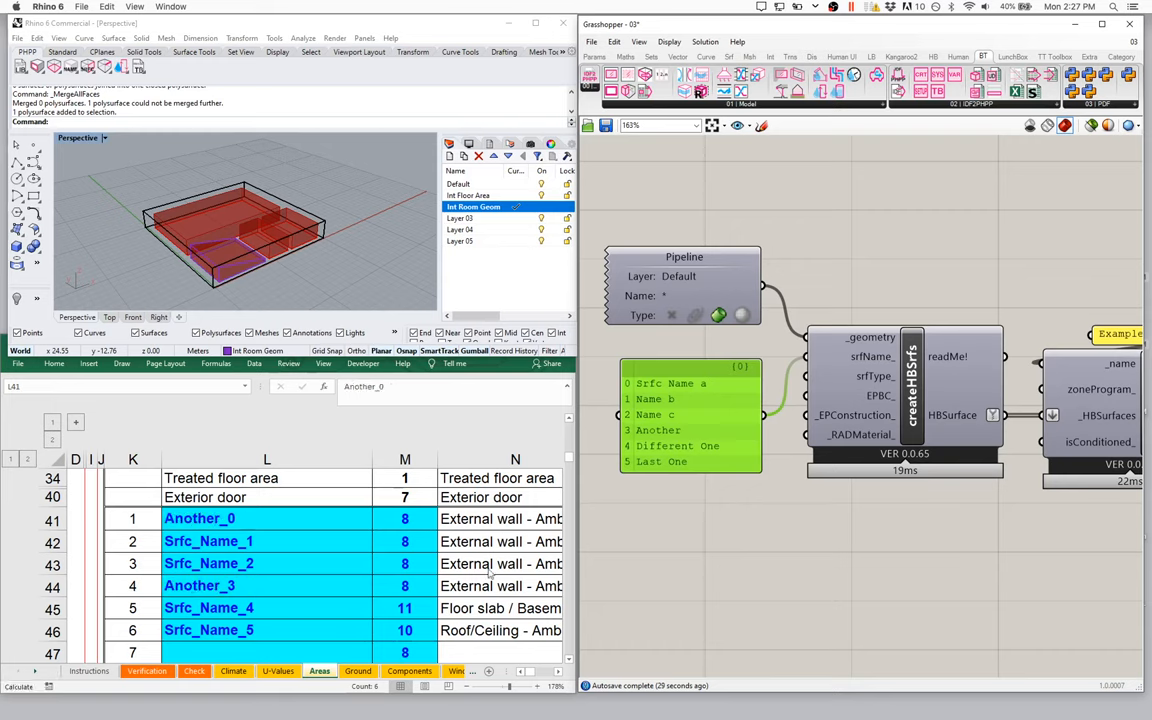
scroll("down", 3)
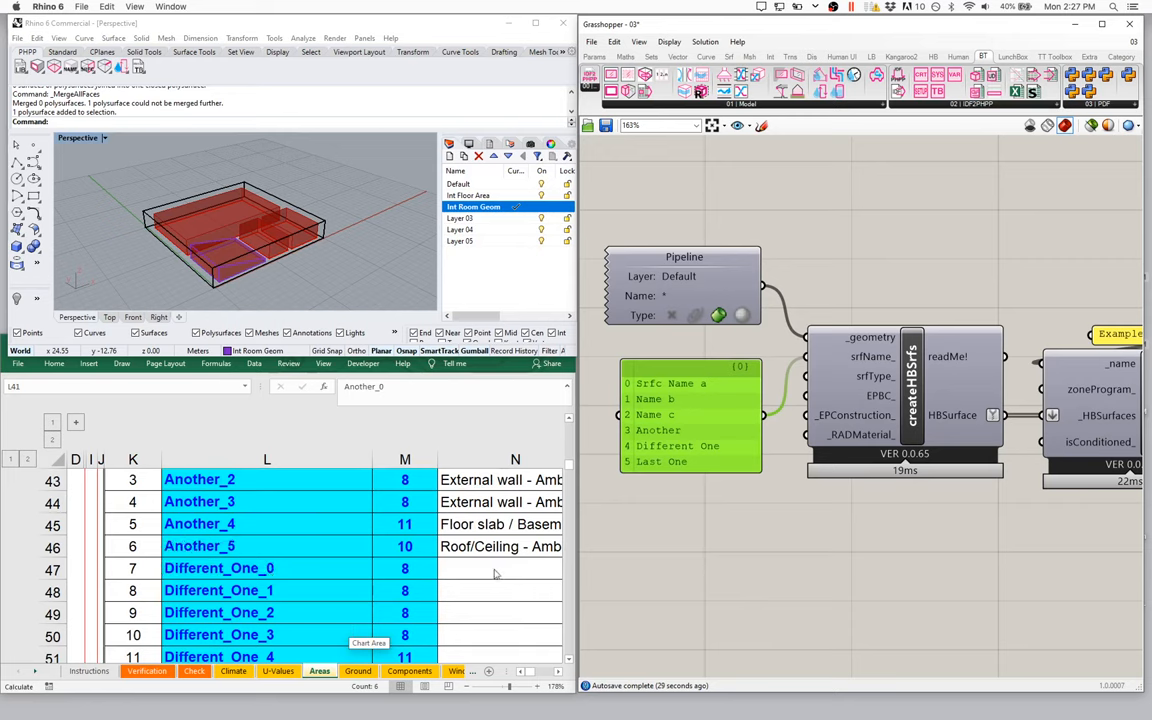
mouse_move(847, 371)
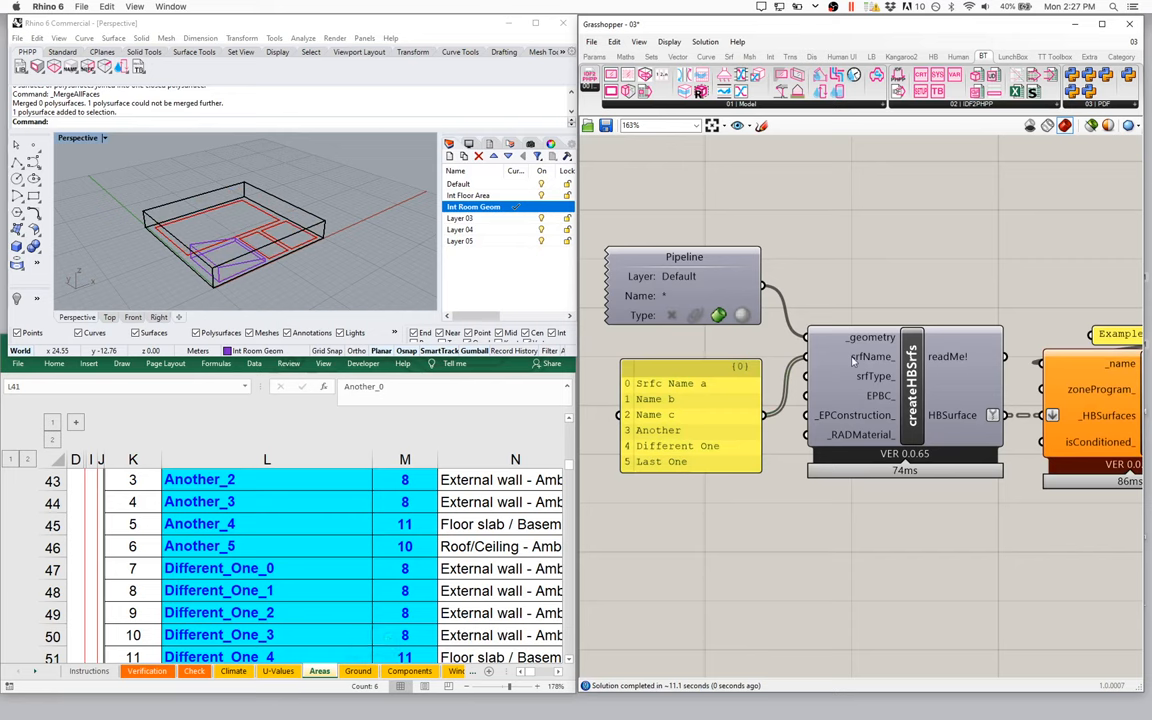
Step: Switch srfName_ to Item Access and back, keeping Another_0 onward in Excel's Areas rows
right_click(870, 337)
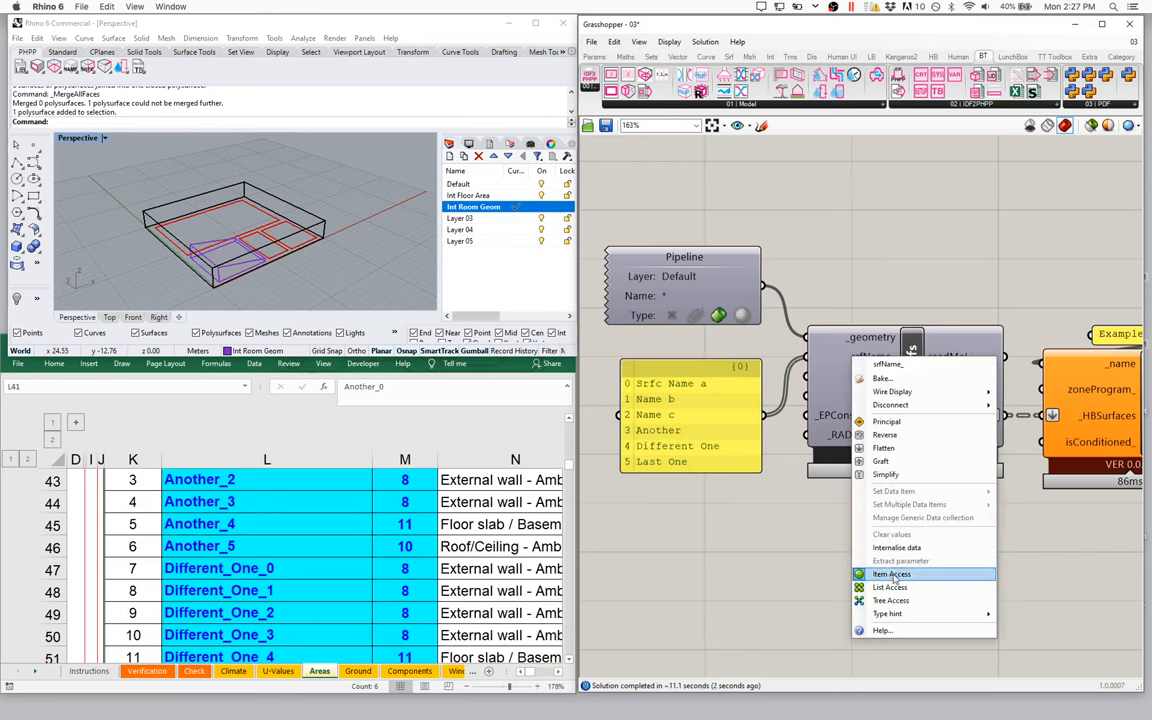
left_click(891, 573)
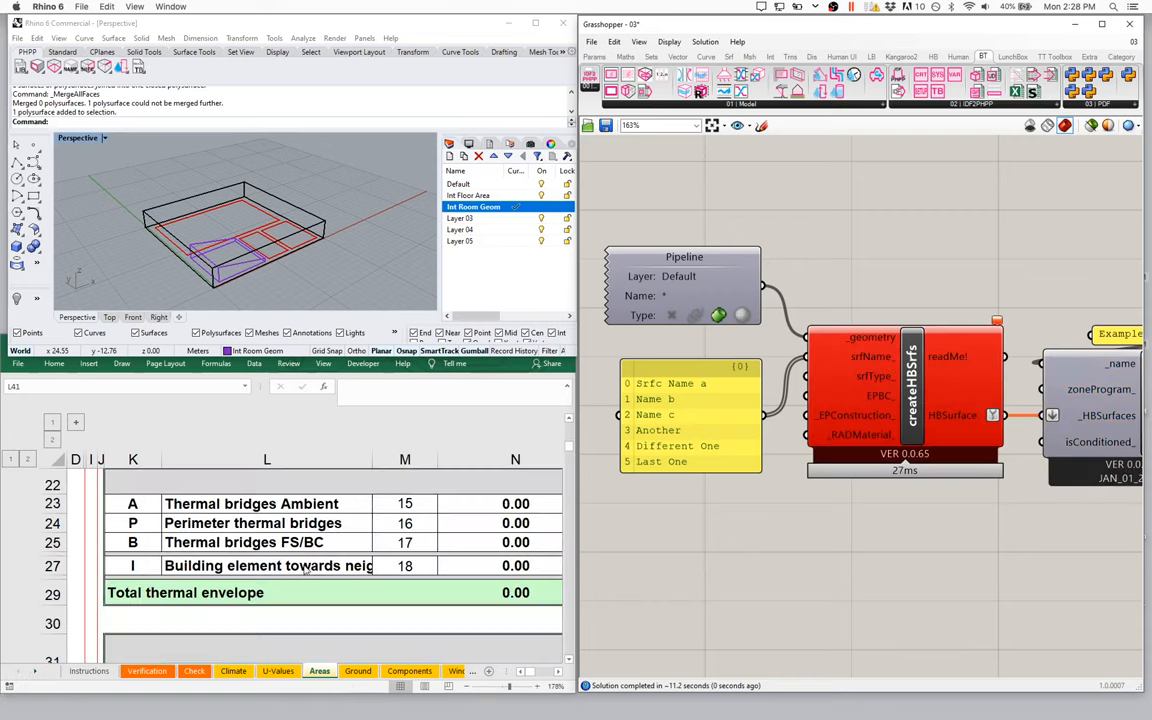
scroll("down", 3)
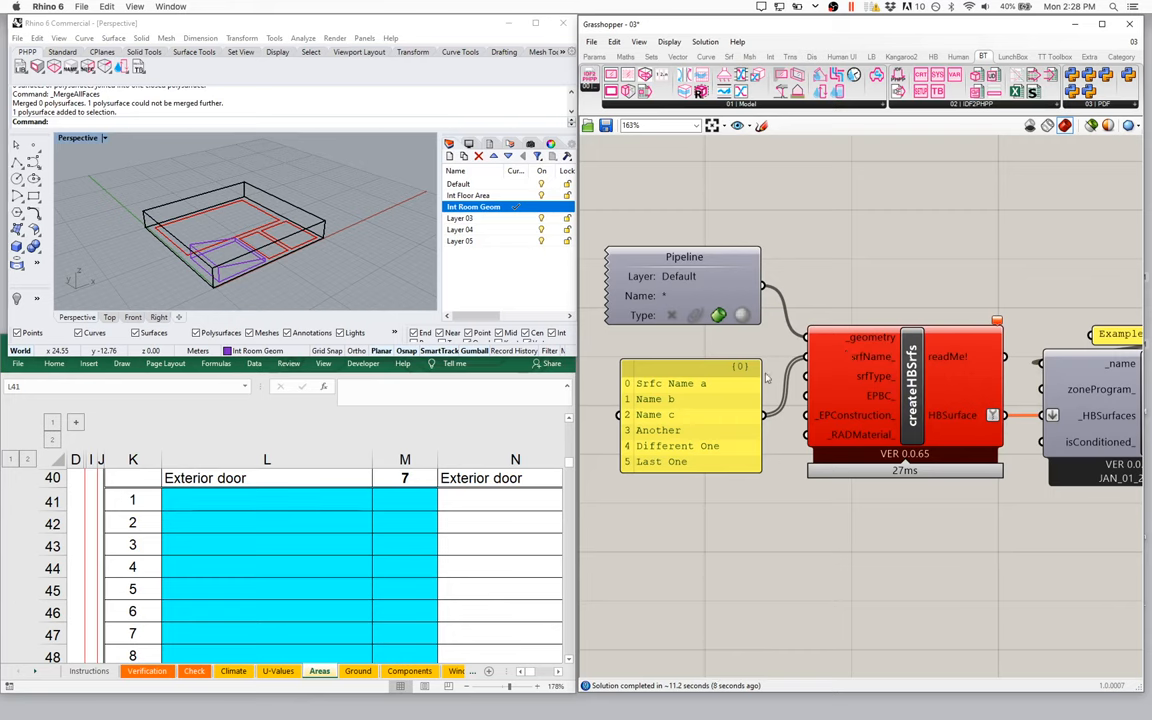
right_click(910, 356)
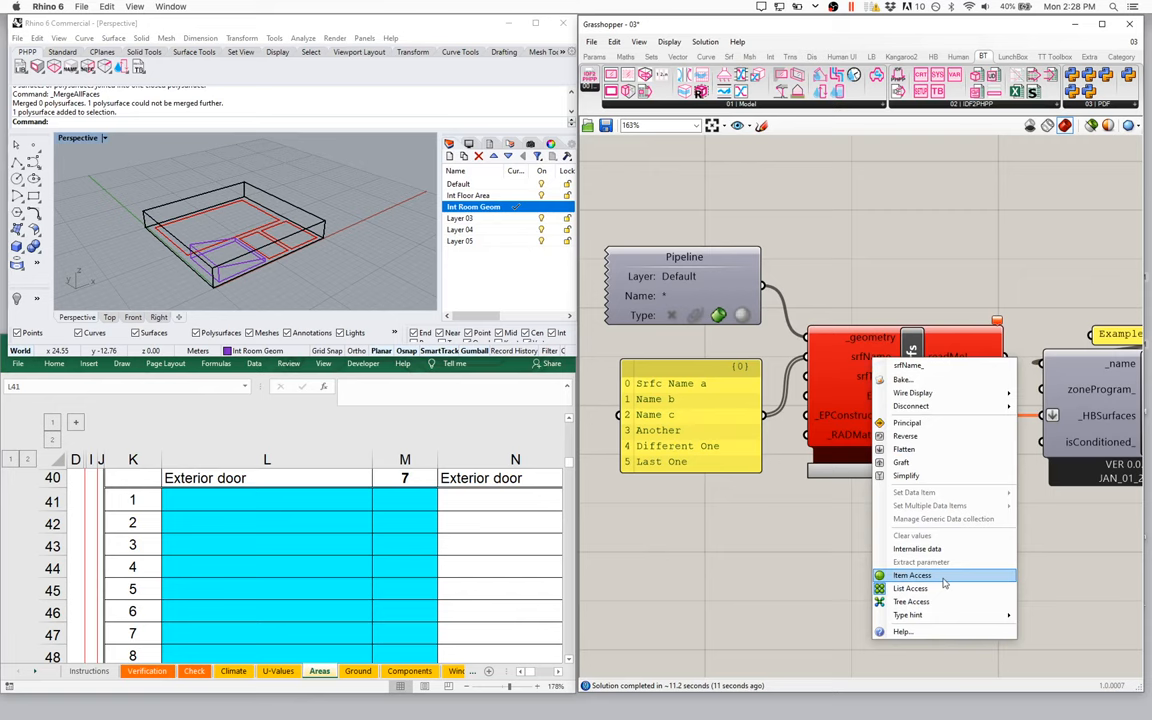
left_click(911, 575)
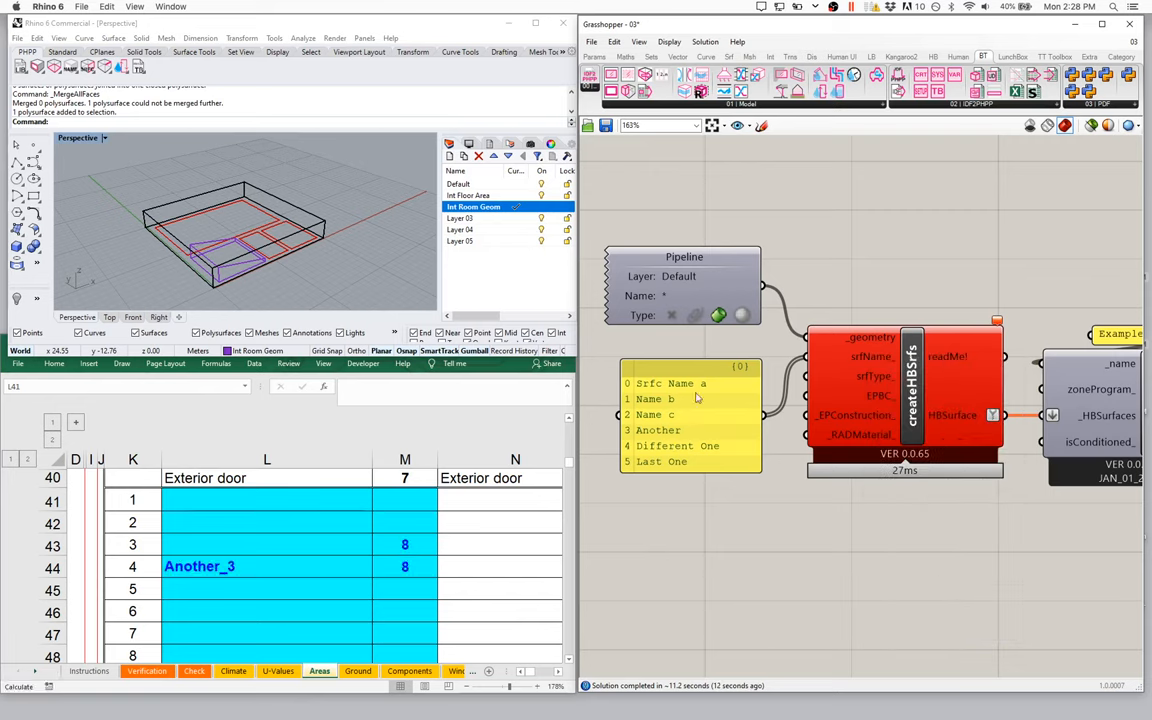
type("Another_0")
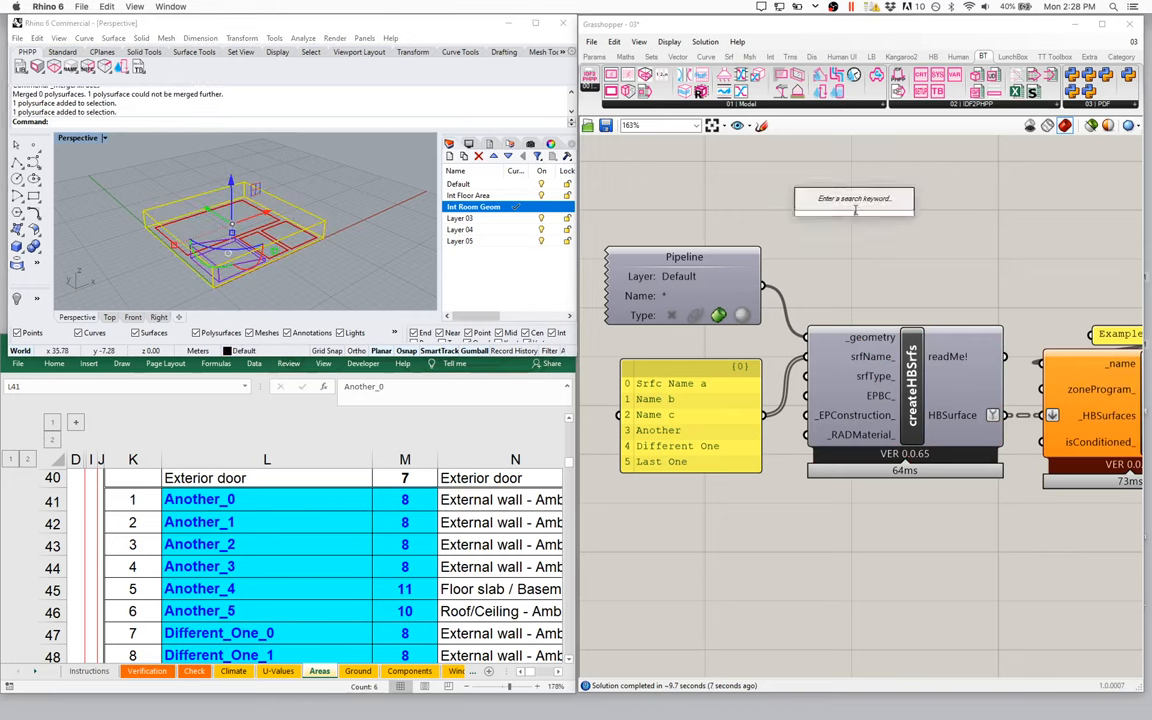
Step: Add a panel on the Pipeline output that shows 'Referenced Brep'
left_click(853, 198)
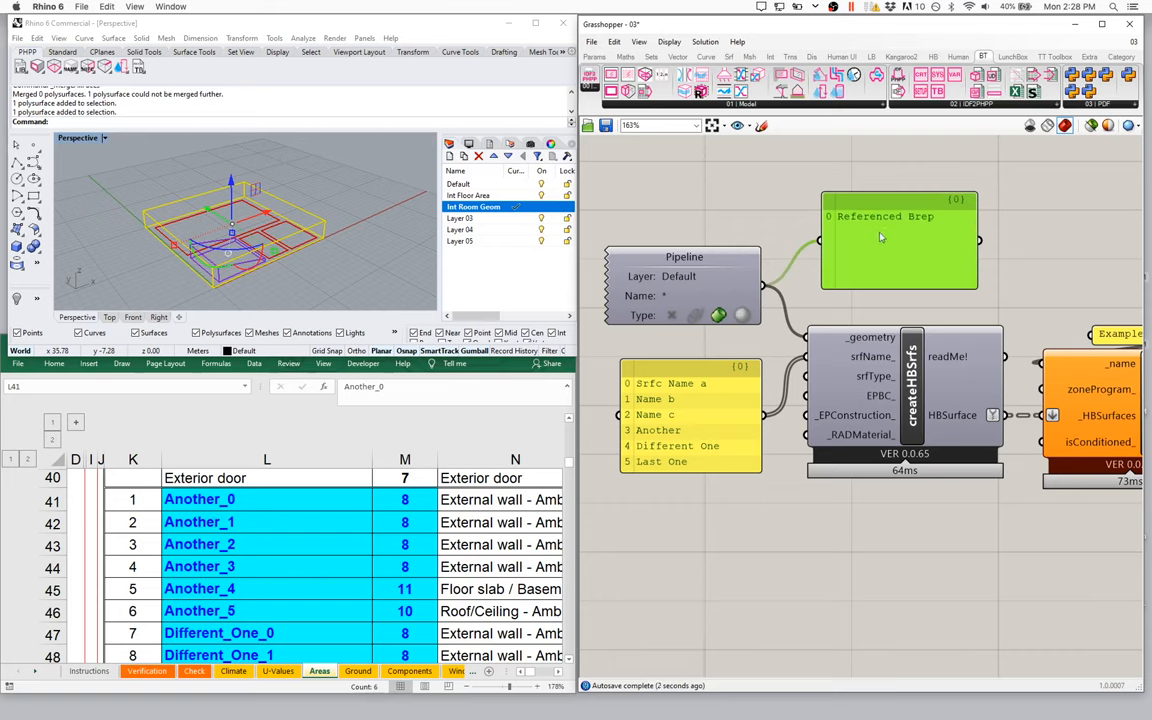
mouse_move(911, 226)
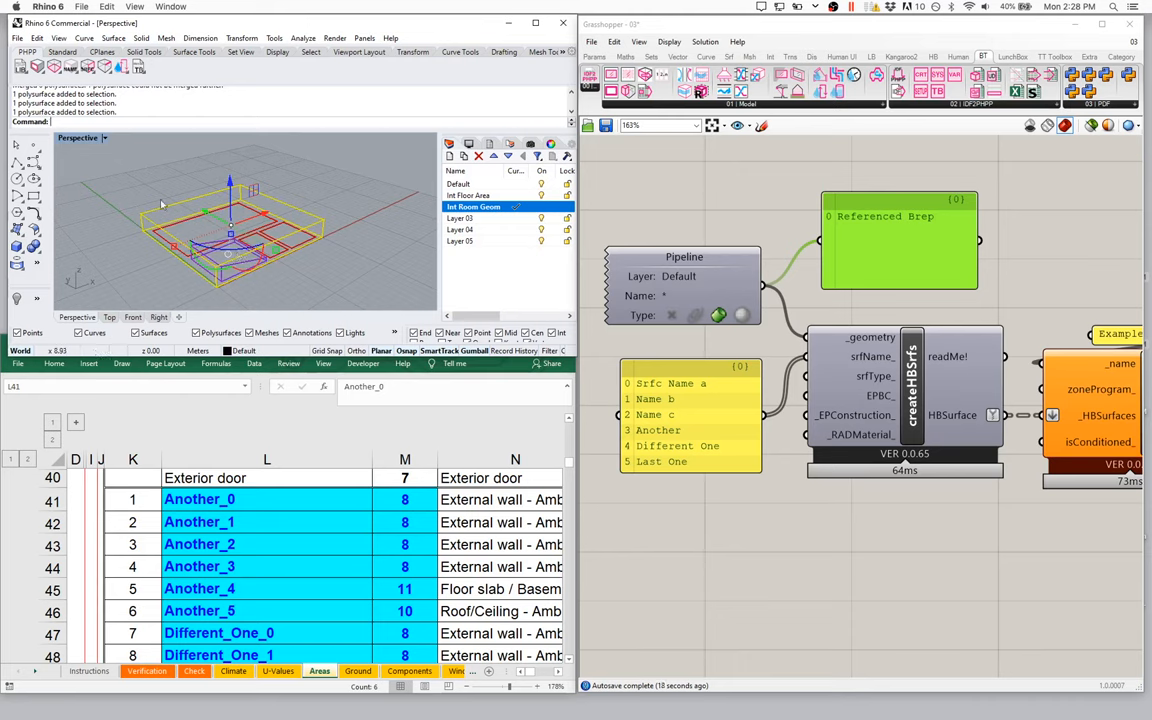
mouse_move(230, 290)
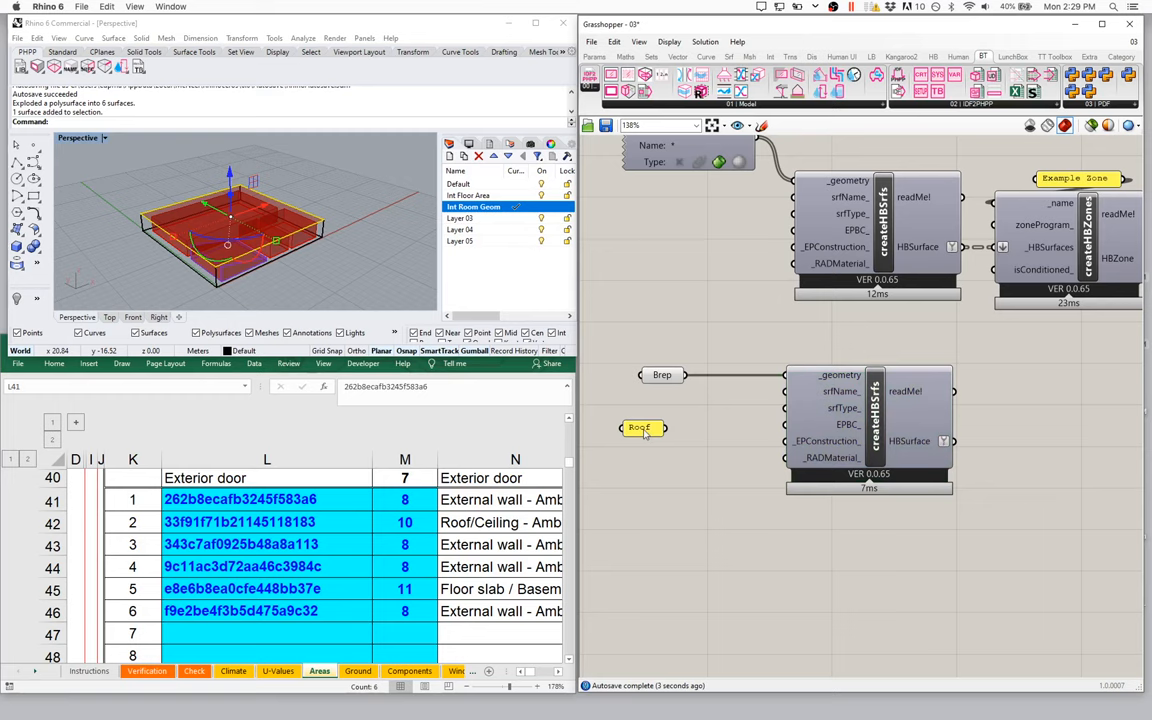
Step: Wire the Roof panel into the surface-name input and edit the lower Roof panel's text
left_click_drag(656, 428, 784, 374)
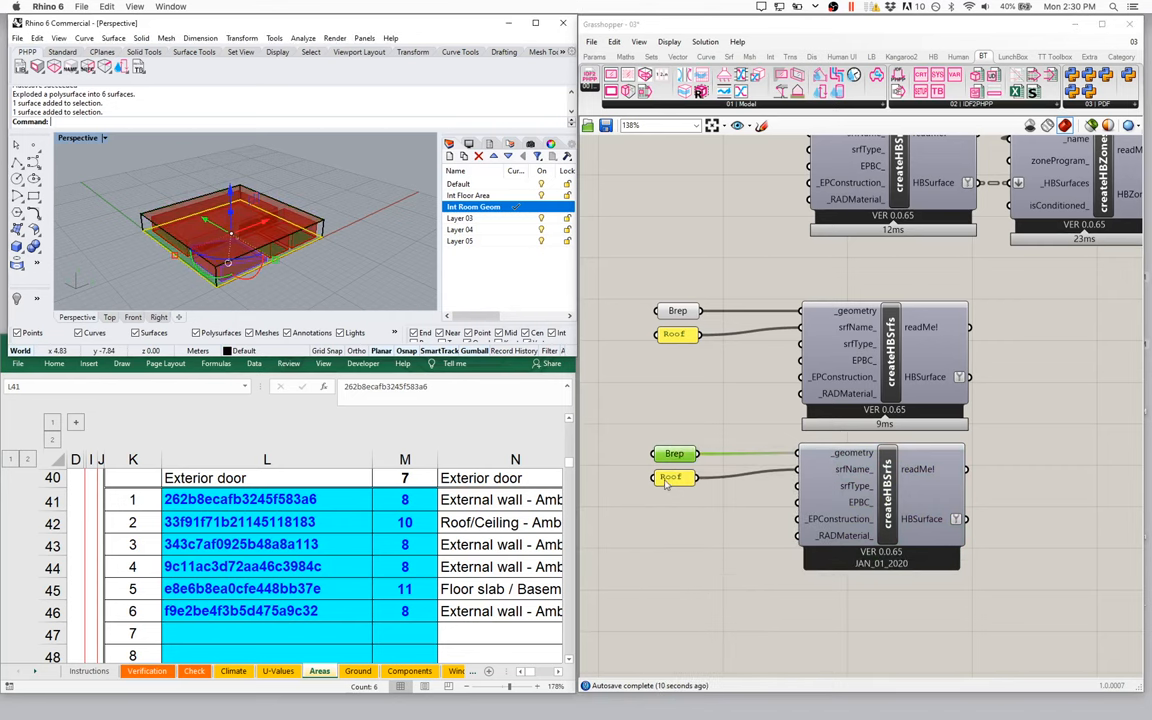
double_click(674, 334)
type("Floor")
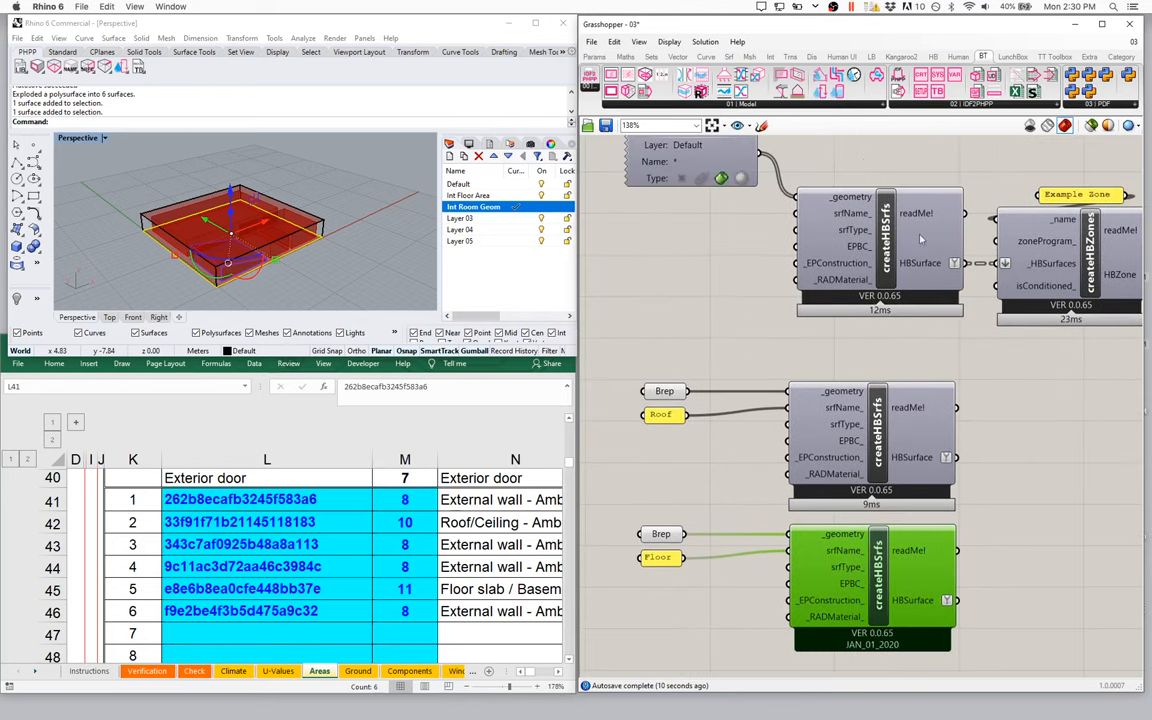
mouse_move(815, 508)
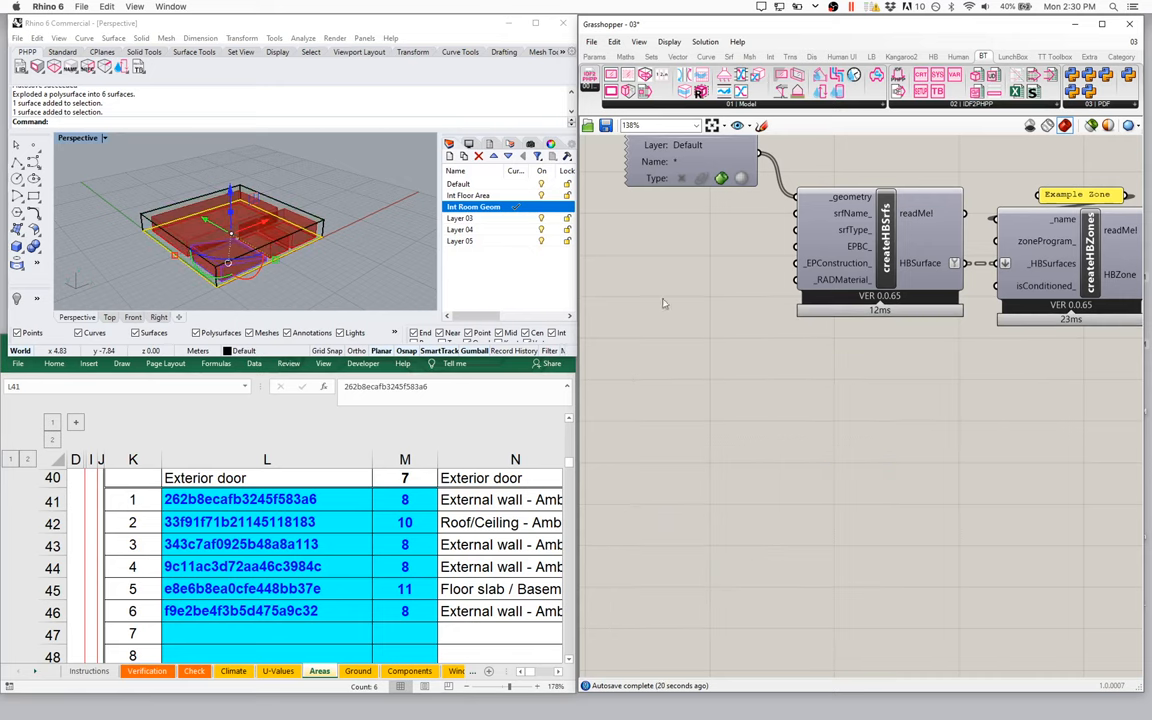
Step: Select a roof face of the room, choosing it among overlapping candidates
left_click(293, 210)
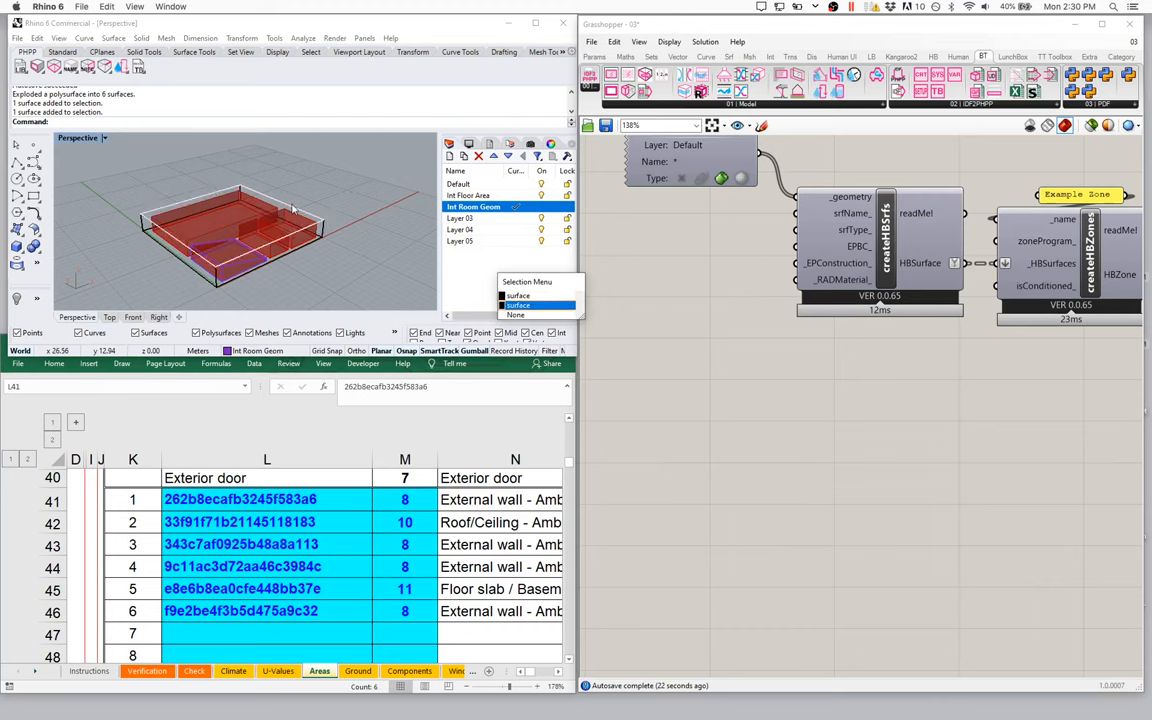
left_click(519, 305)
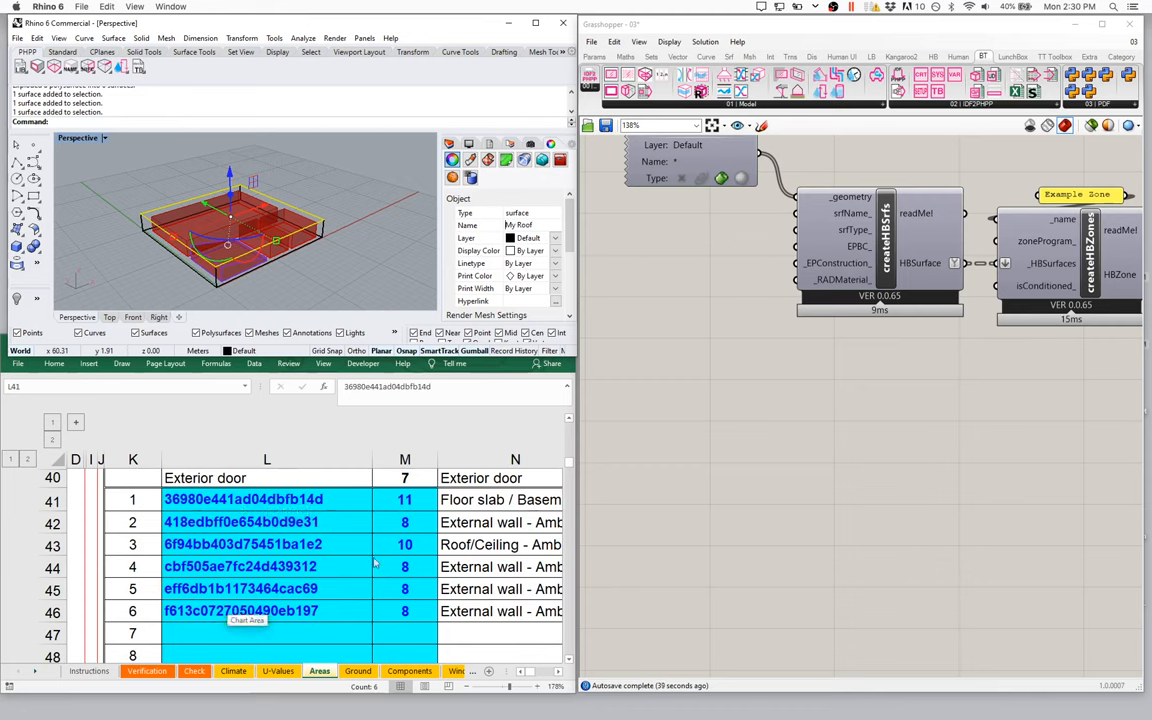
mouse_move(451, 445)
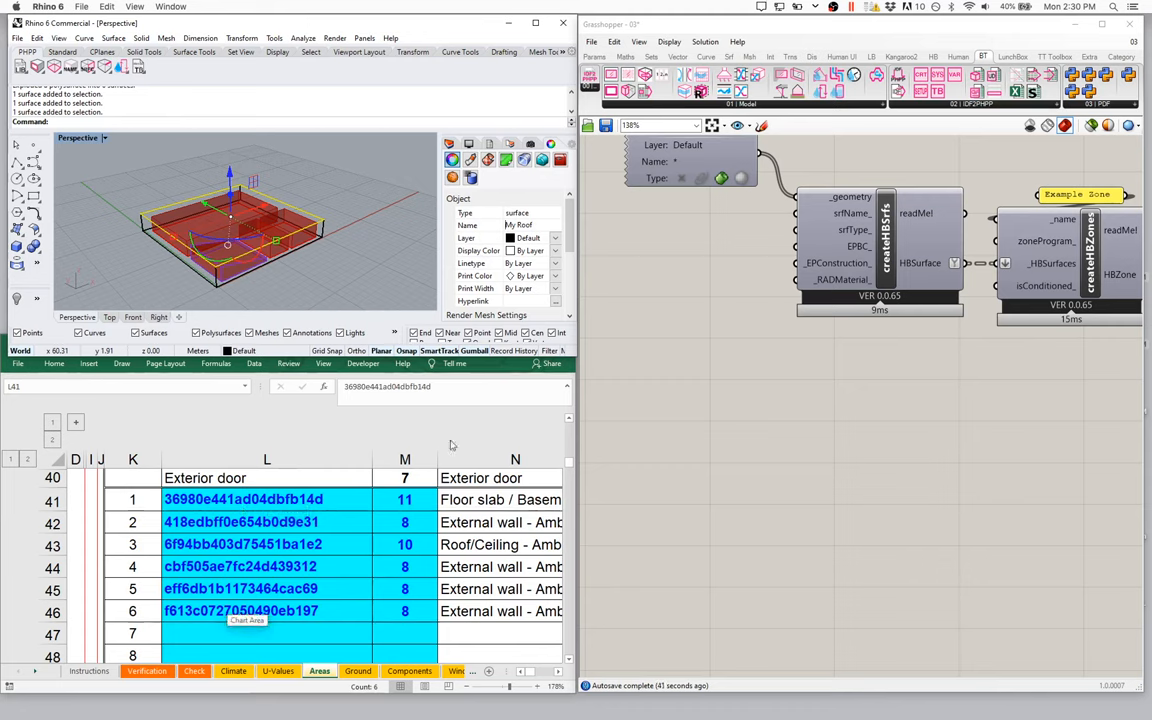
mouse_move(685, 293)
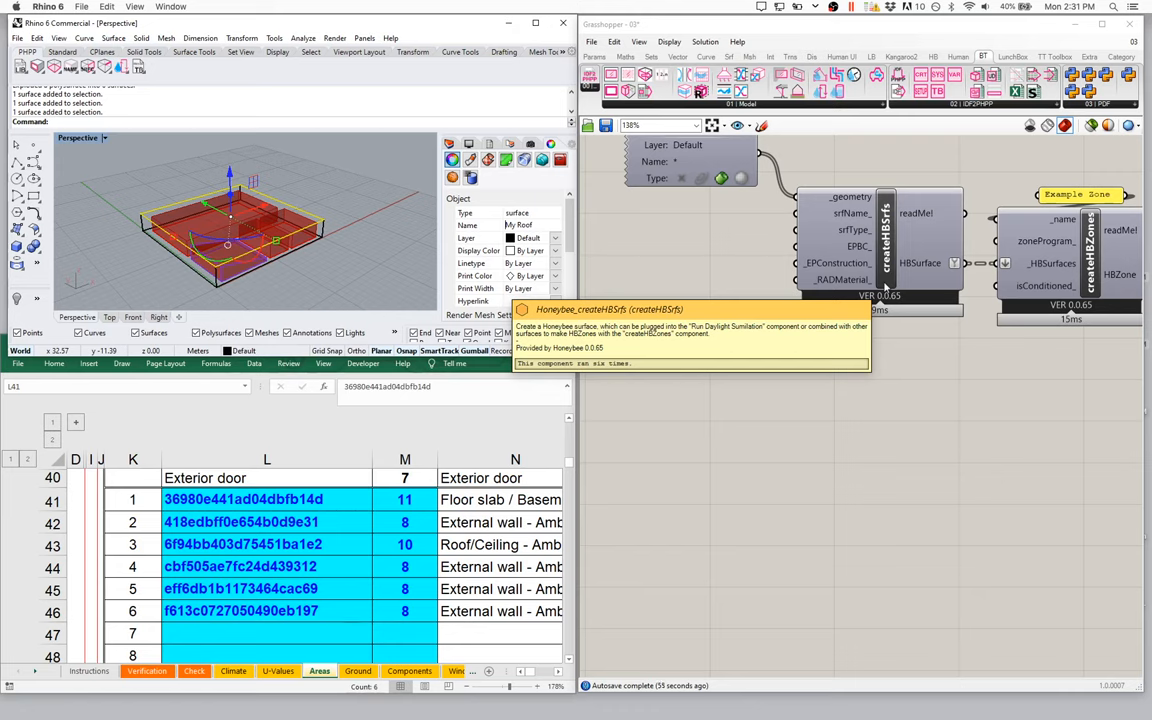
mouse_move(585, 265)
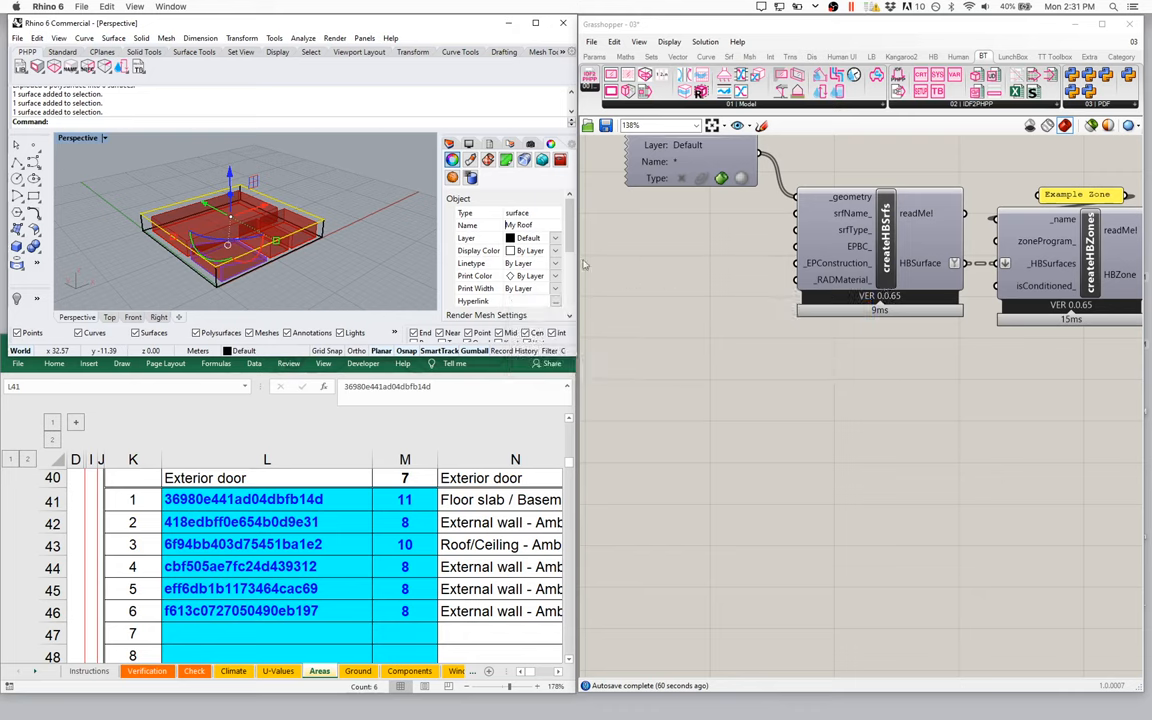
mouse_move(342, 221)
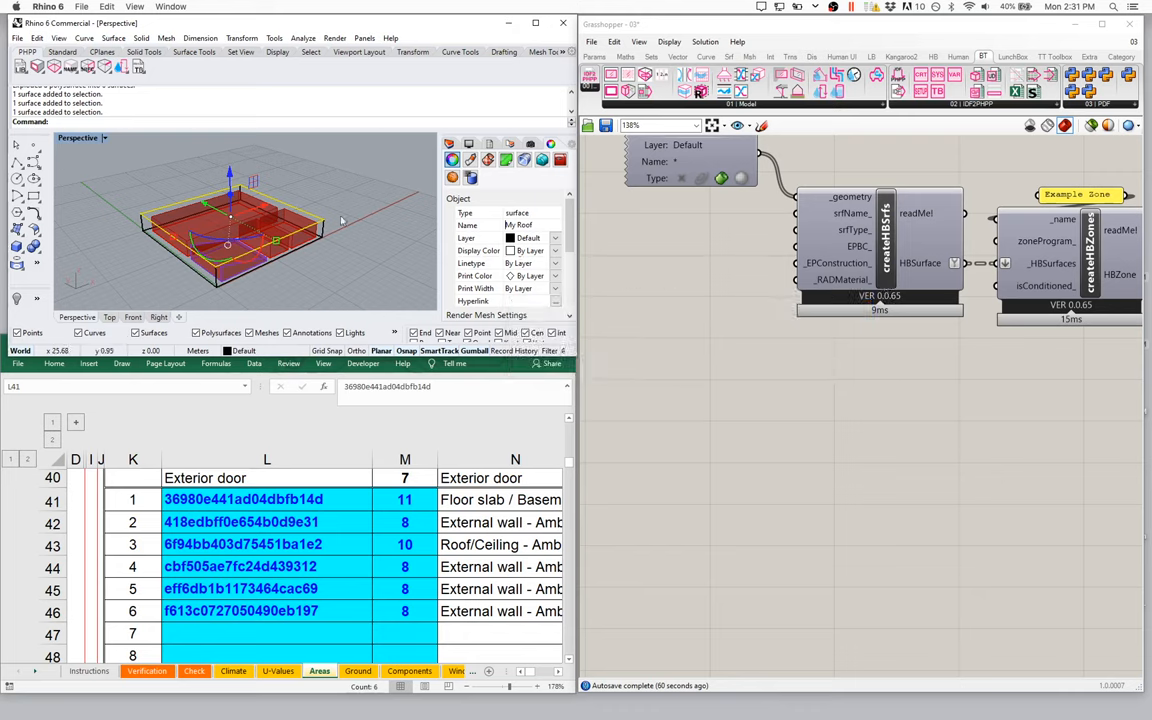
mouse_move(330, 238)
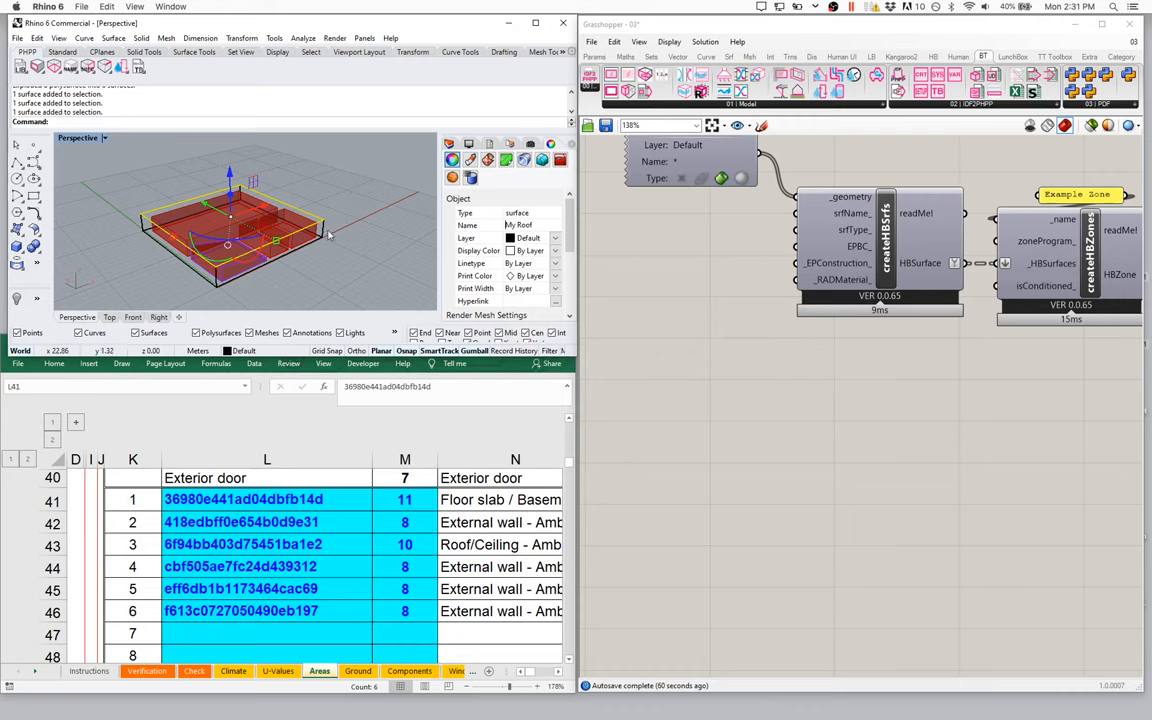
mouse_move(337, 231)
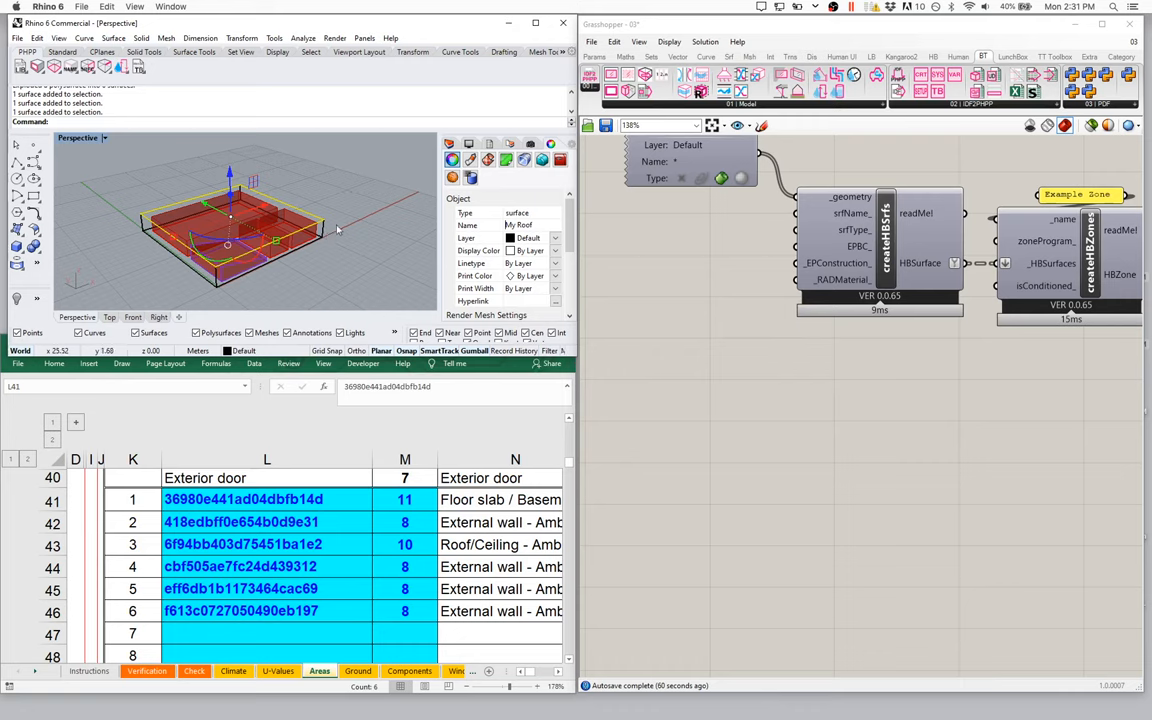
mouse_move(728, 220)
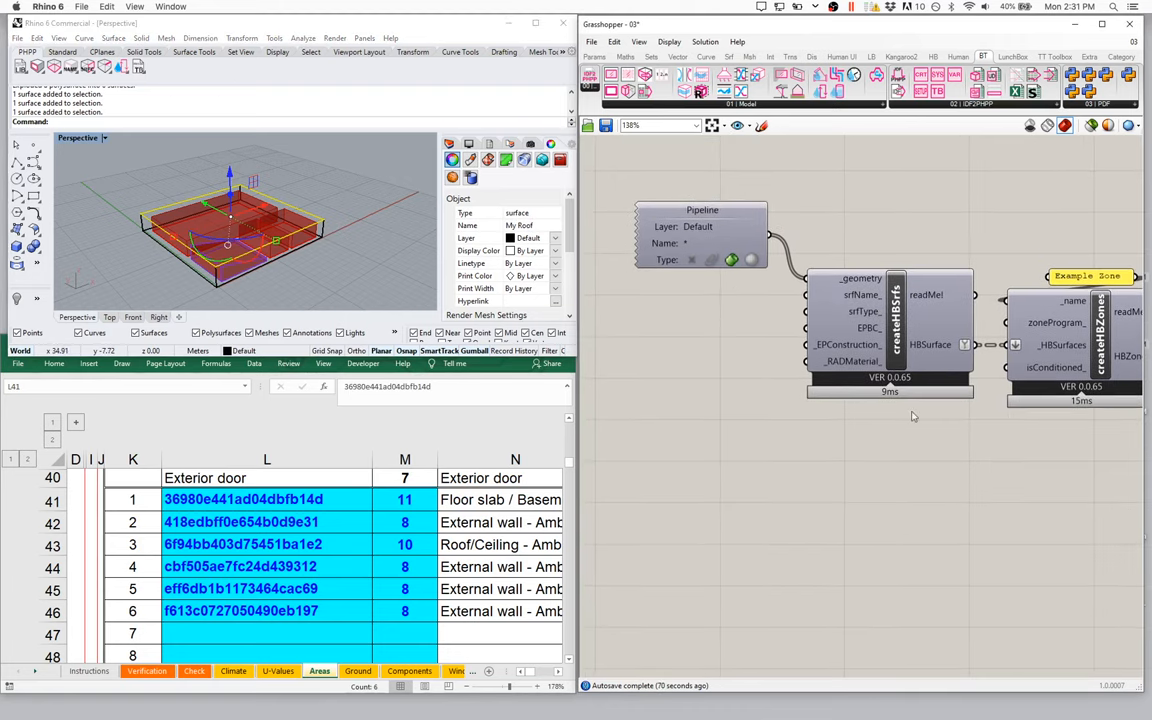
mouse_move(902, 416)
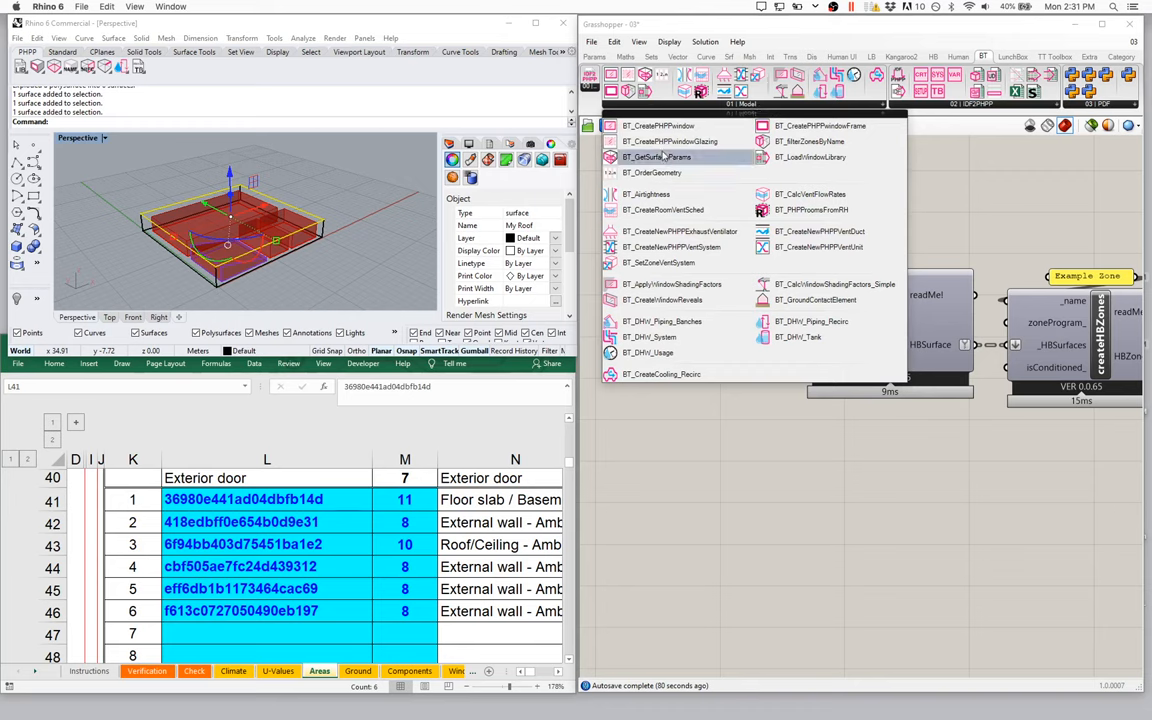
mouse_move(657, 157)
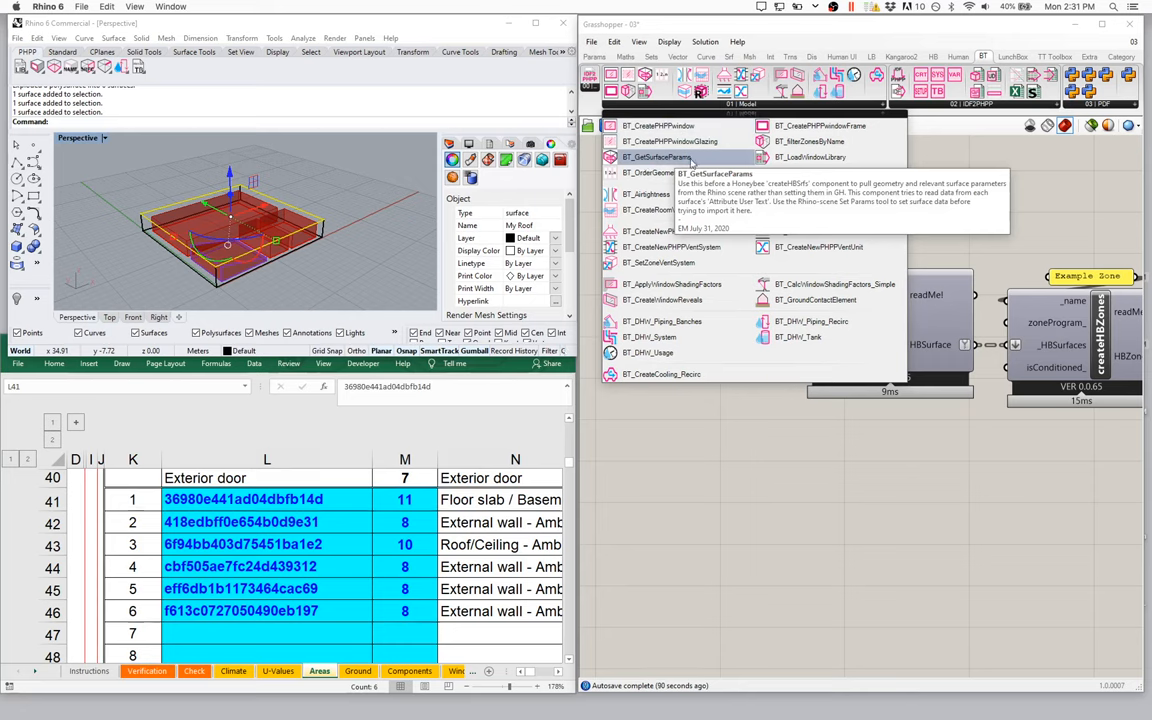
Step: Place BT_GetSurfaceParams from the BT tab's 01 | Model dropdown
left_click(657, 157)
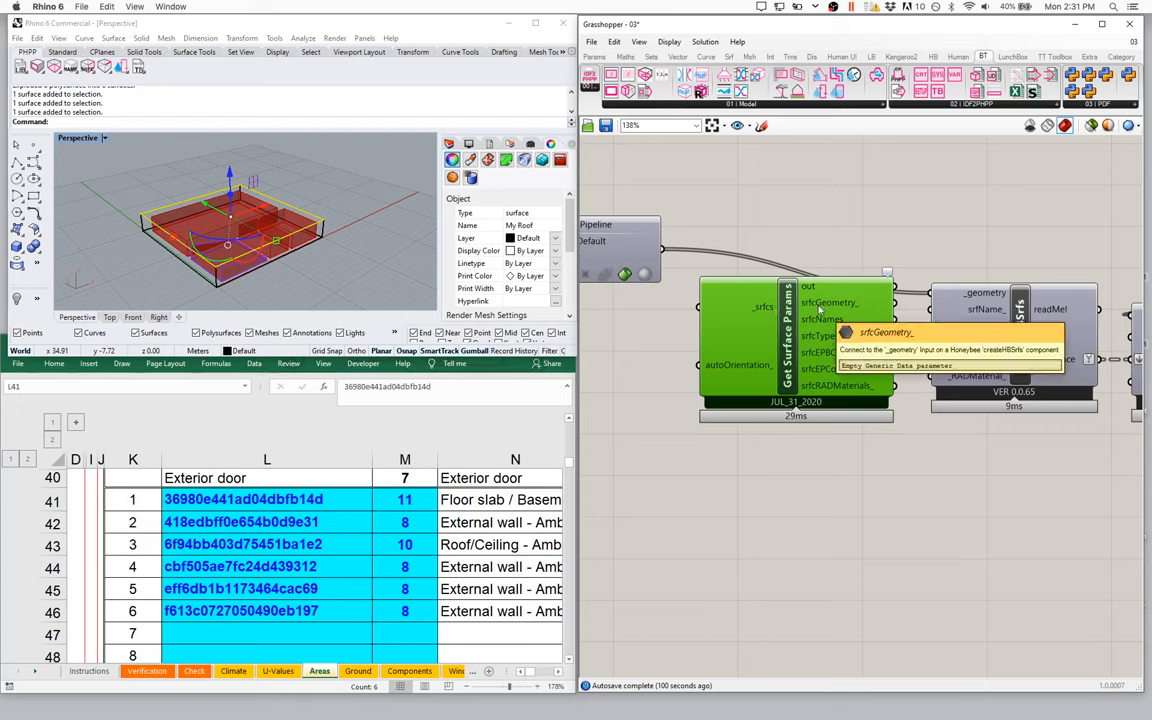
mouse_move(838, 295)
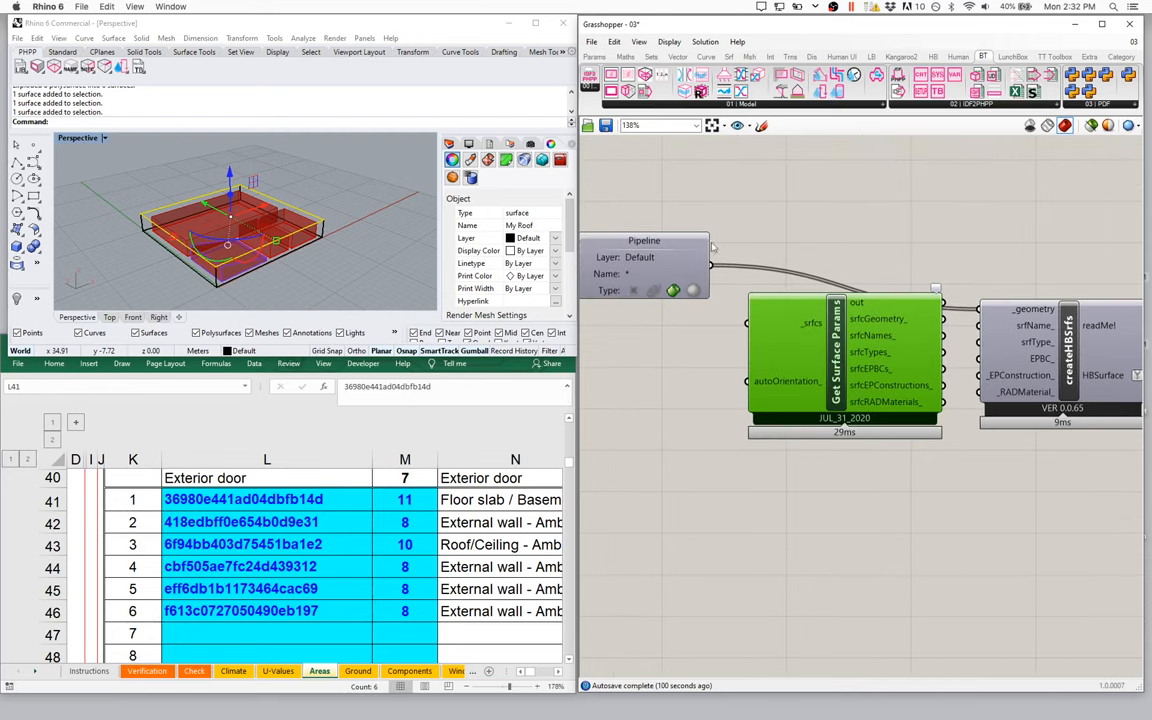
mouse_move(903, 247)
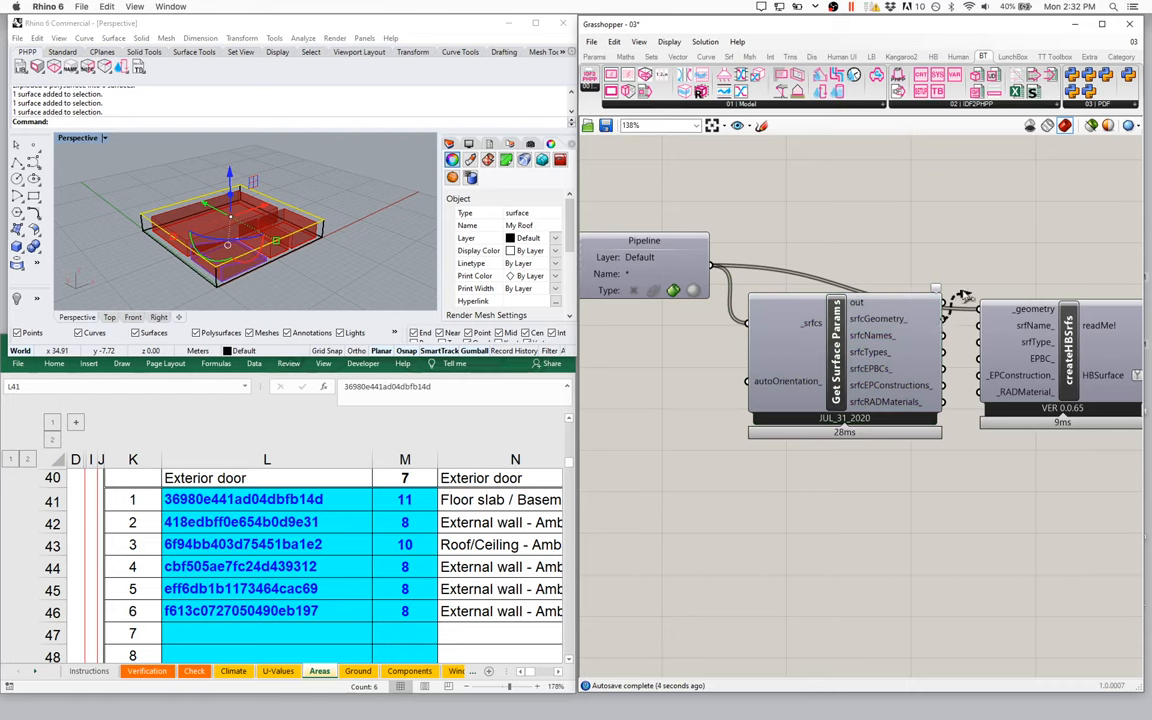
mouse_move(1010, 320)
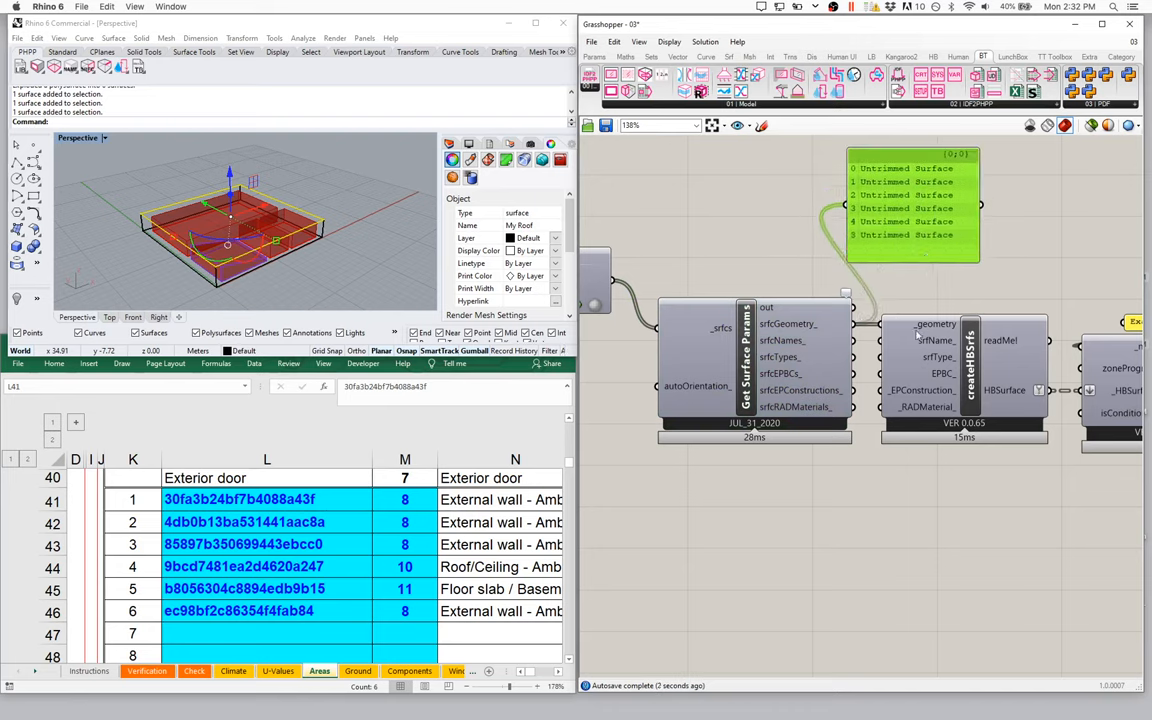
mouse_move(773, 345)
type("Another Name")
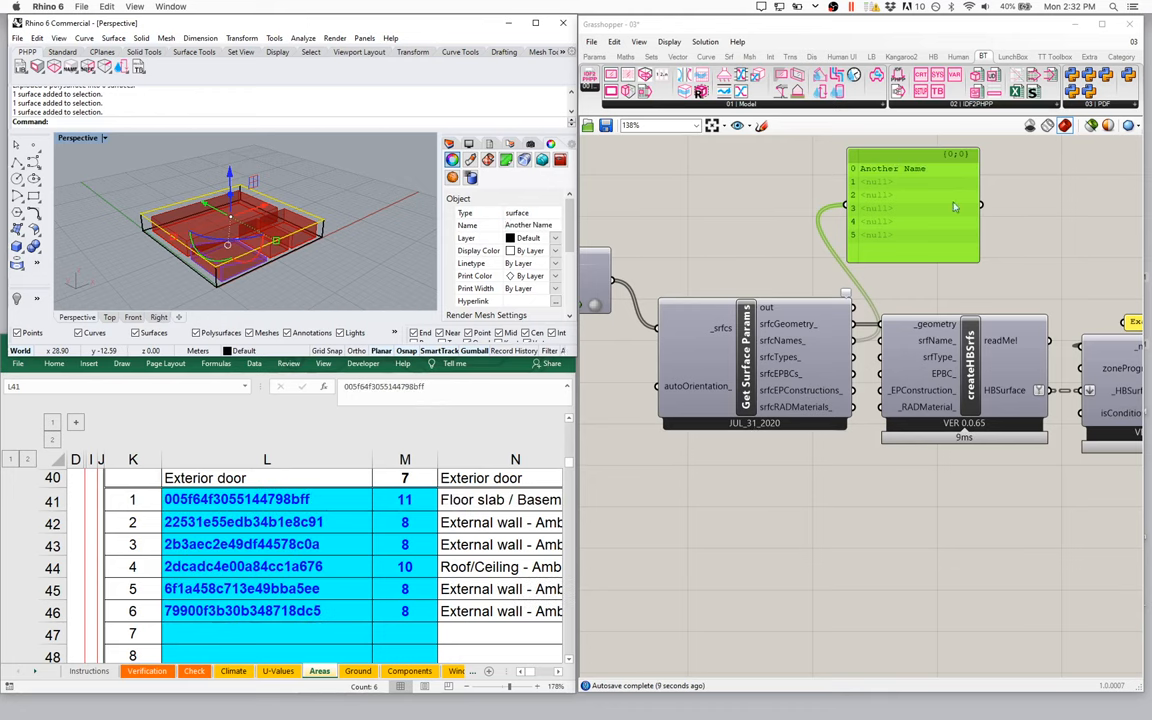
mouse_move(600, 213)
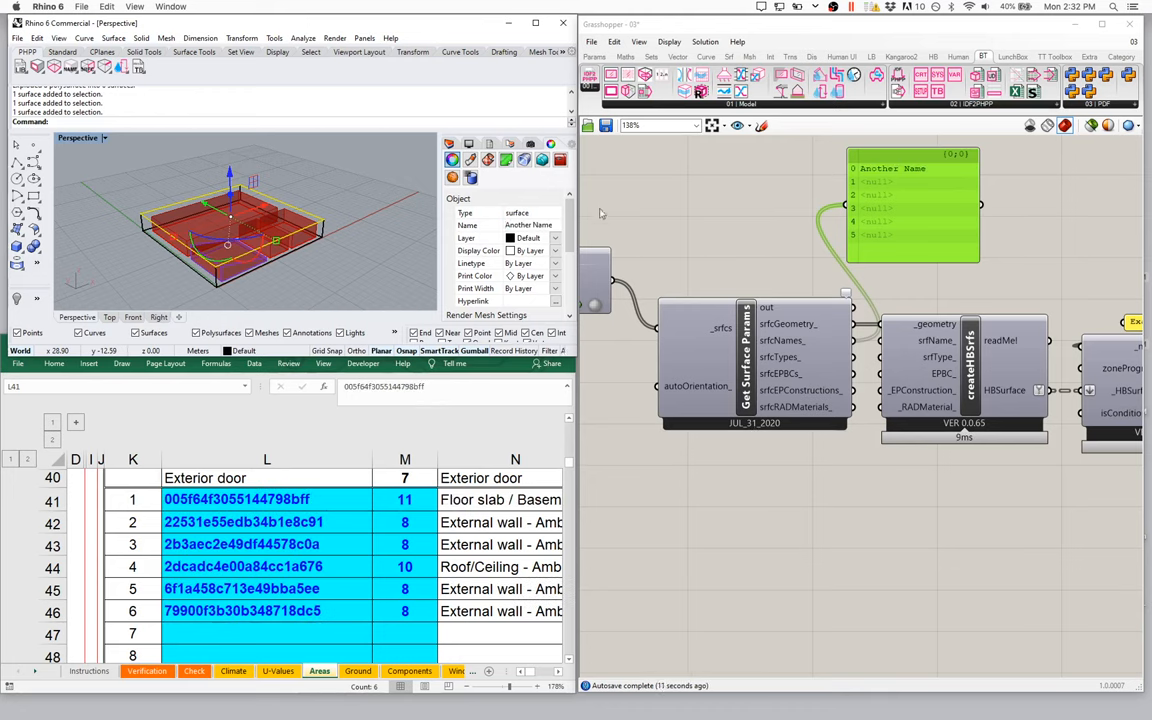
mouse_move(762, 381)
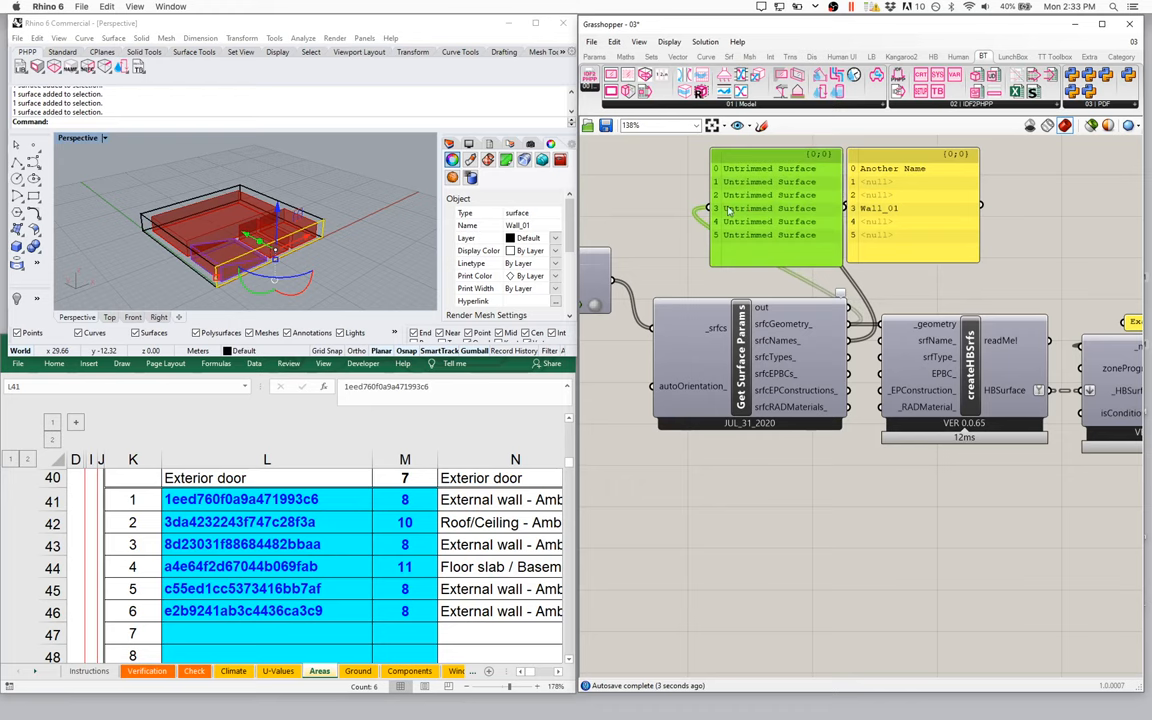
mouse_move(688, 228)
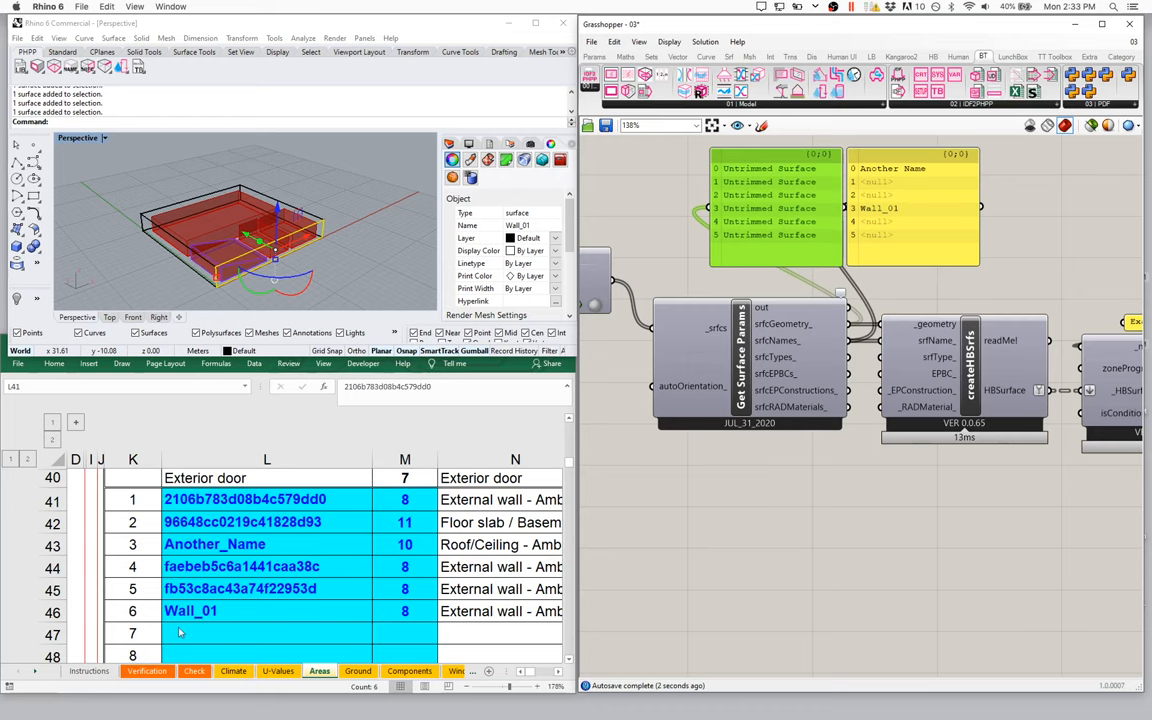
Step: Check the Excel Areas sheet for the surface names Another_Name, The_Floor and Wall_01
left_click(214, 543)
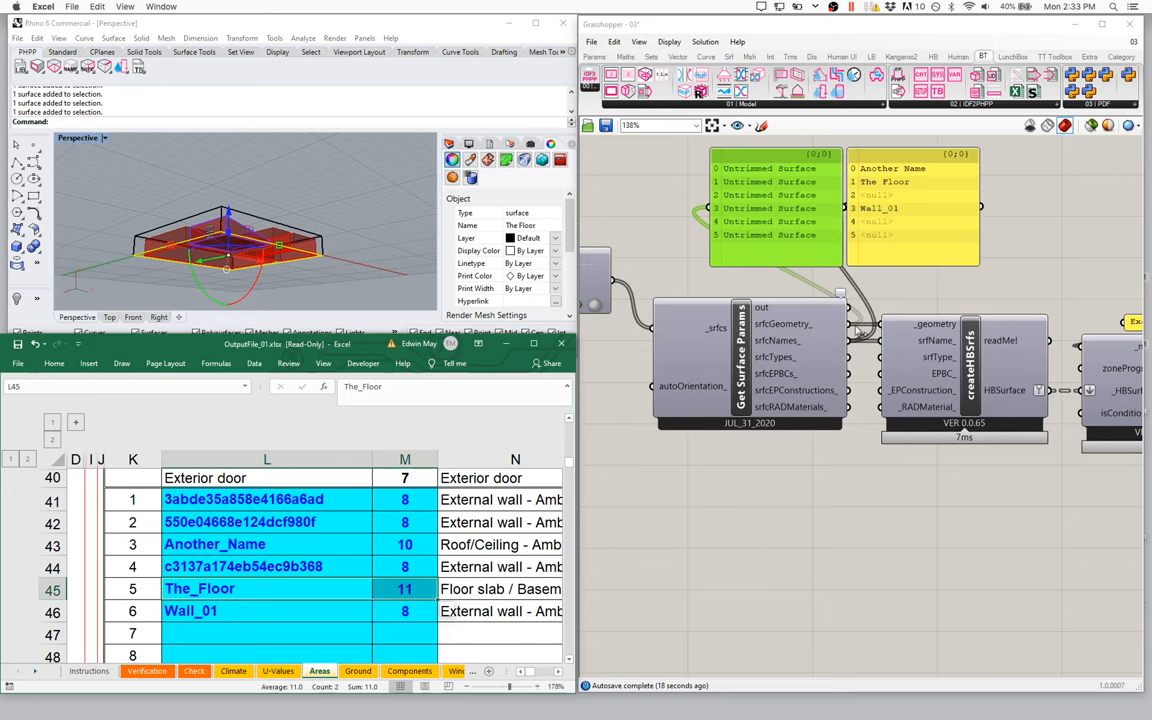
mouse_move(905, 322)
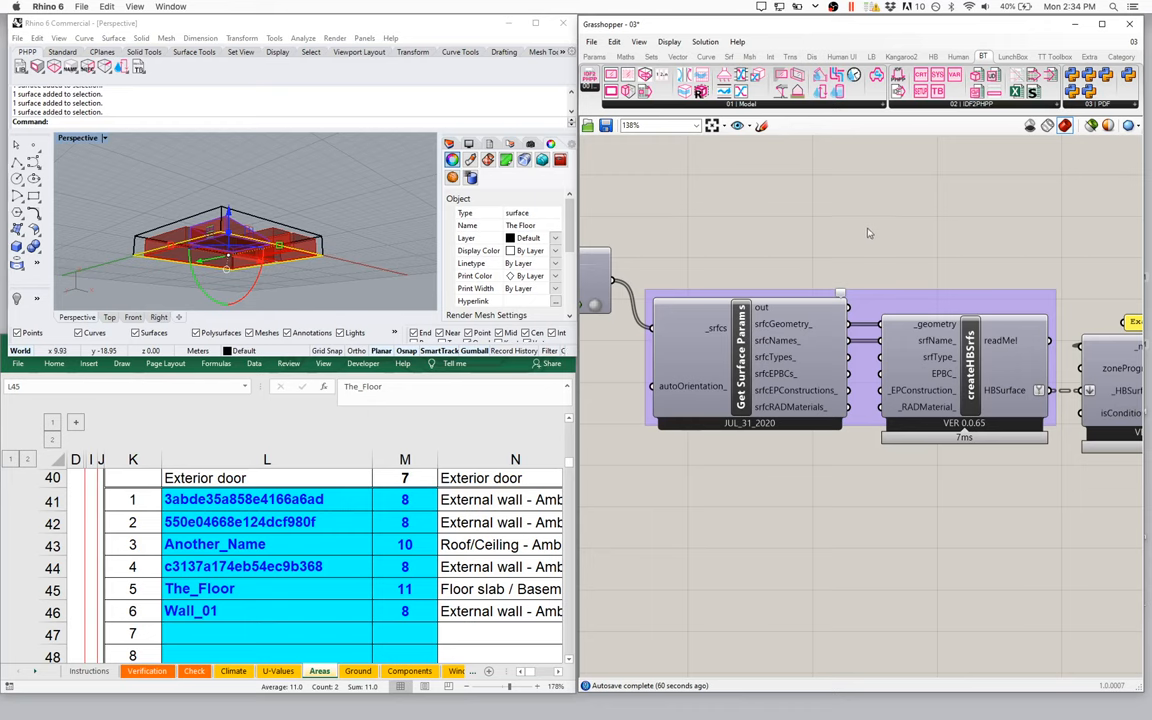
mouse_move(865, 232)
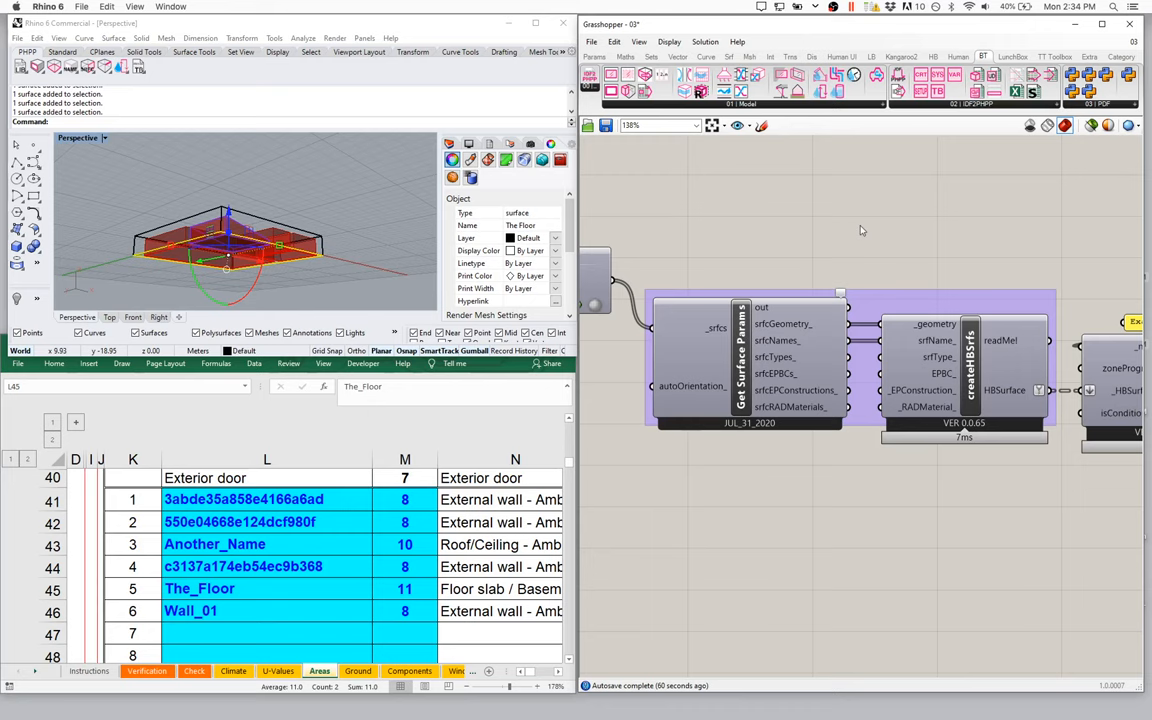